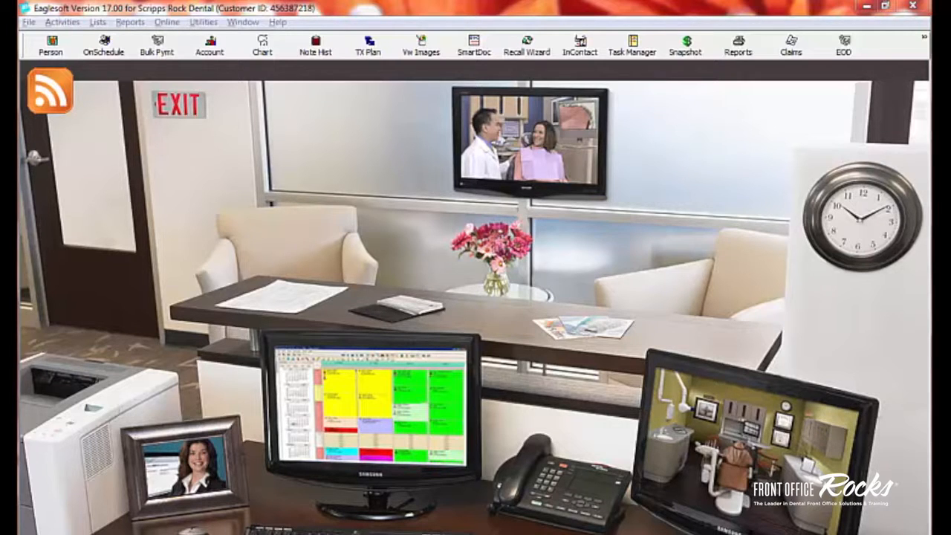
mouse_move(301, 217)
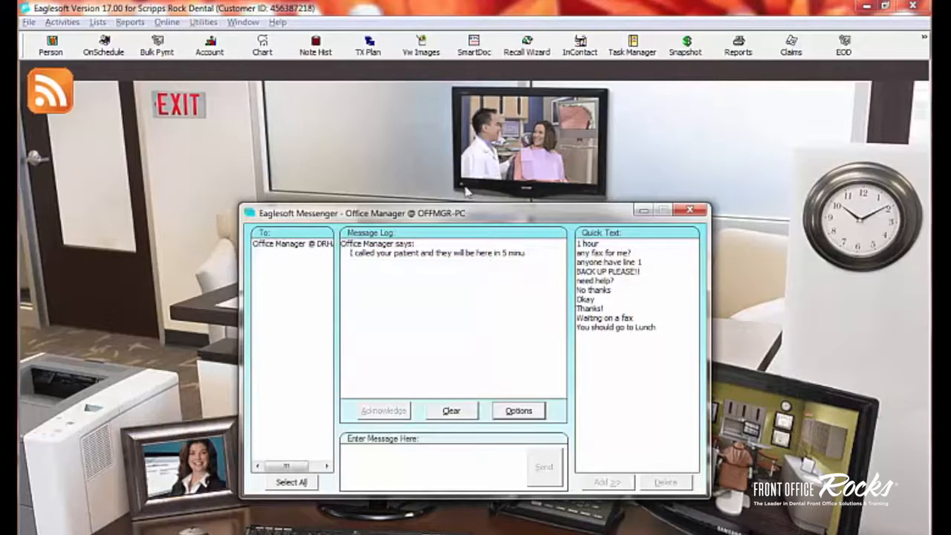
mouse_move(303, 364)
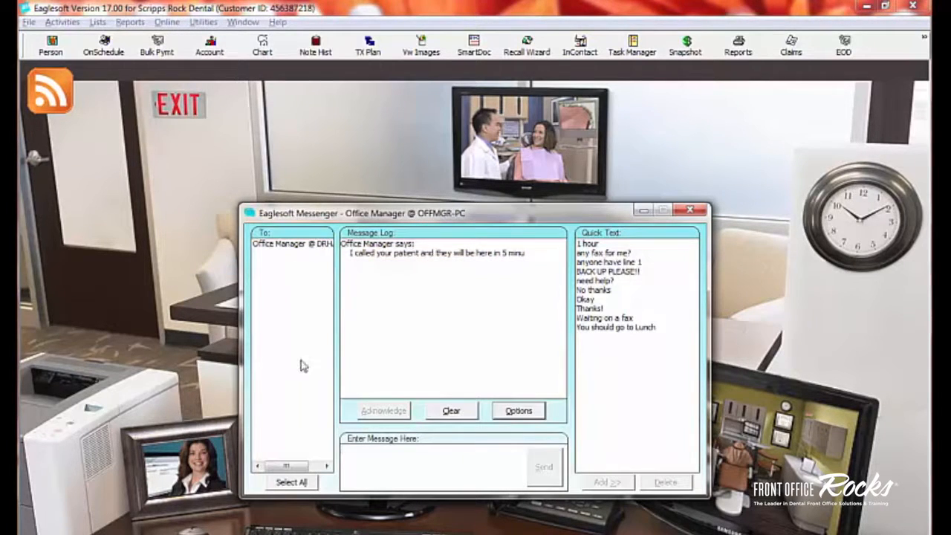
mouse_move(303, 380)
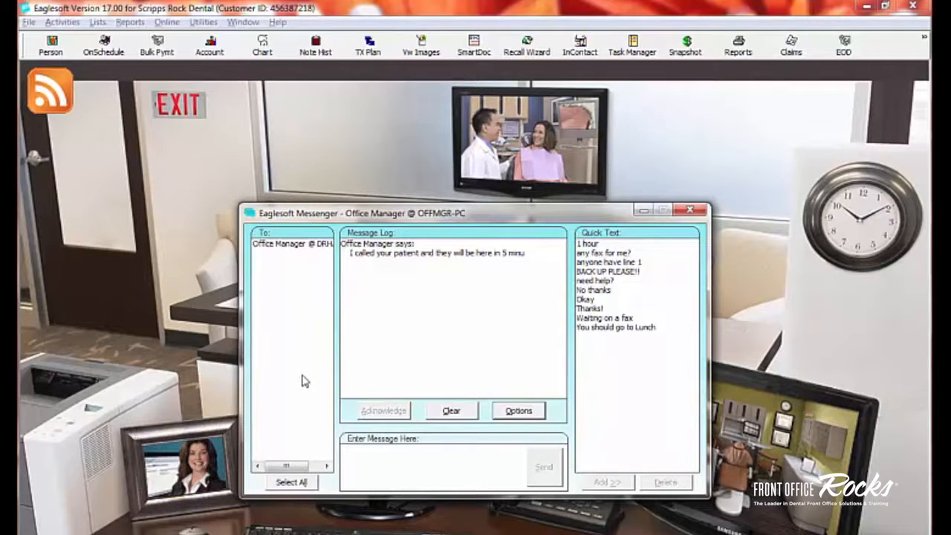
mouse_move(712, 271)
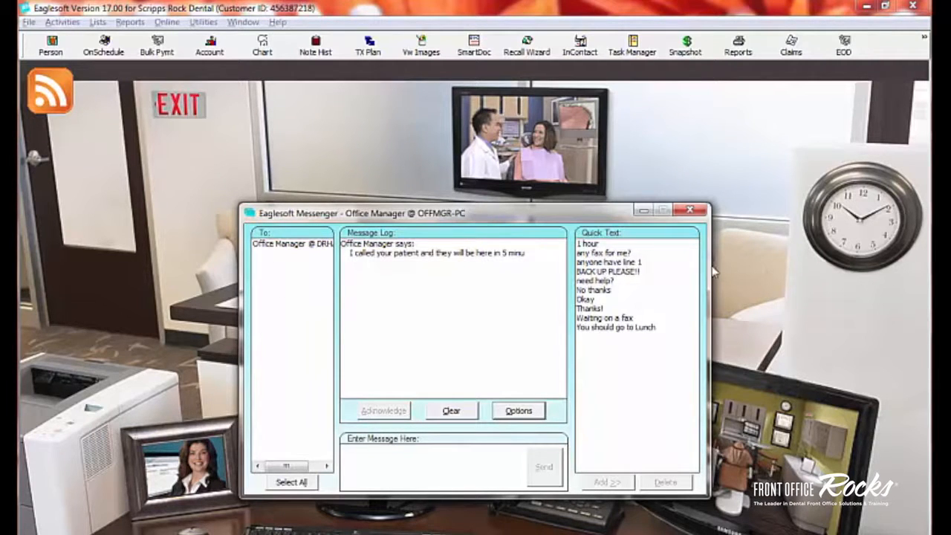
Close the Messenger conversation showing the office manager's message about calling the patient
click(689, 210)
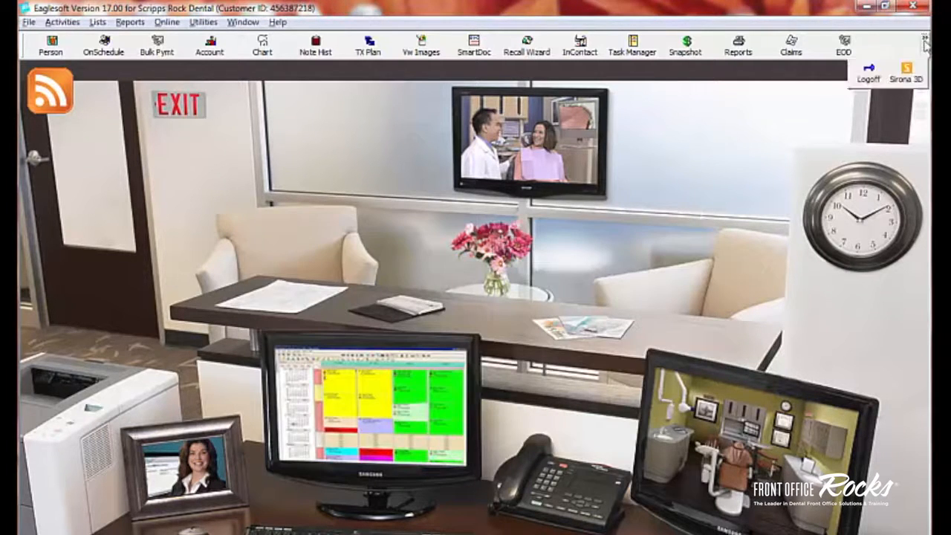
click(867, 71)
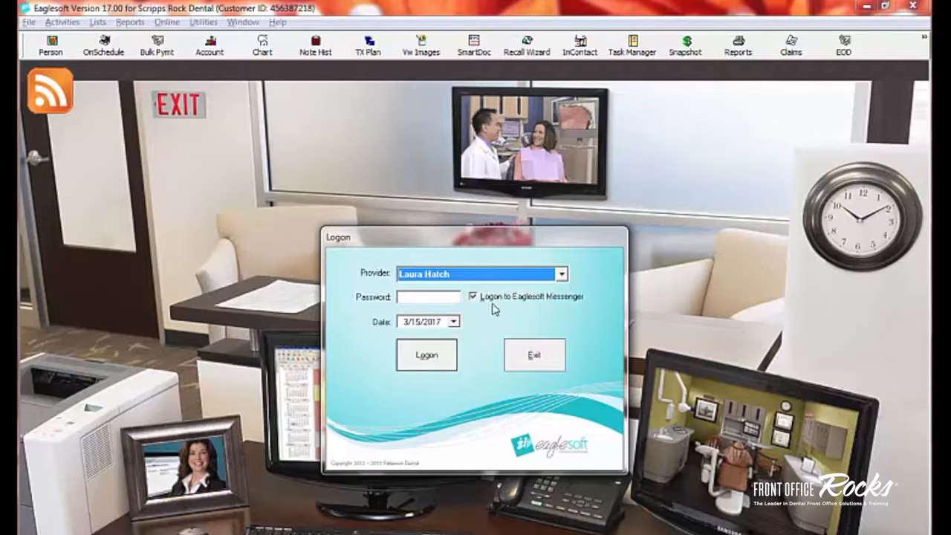
mouse_move(483, 306)
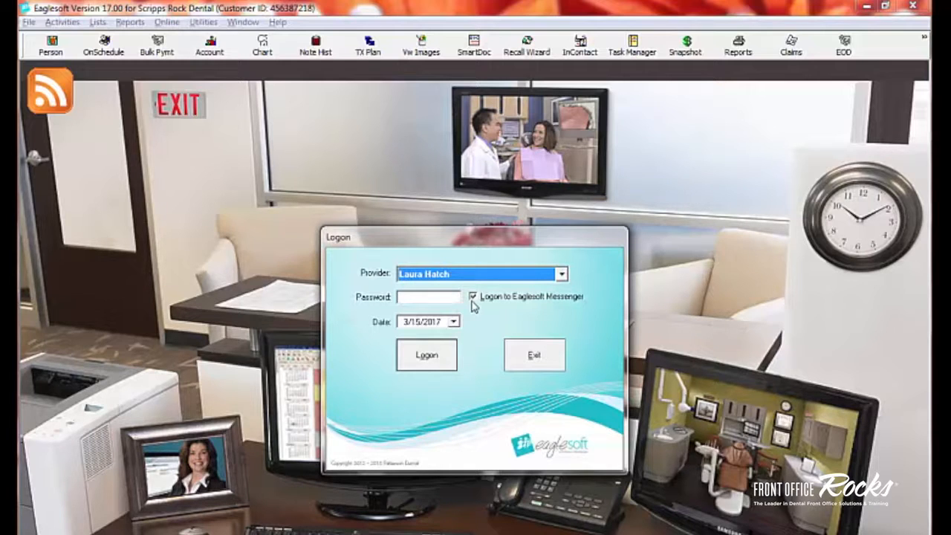
mouse_move(474, 335)
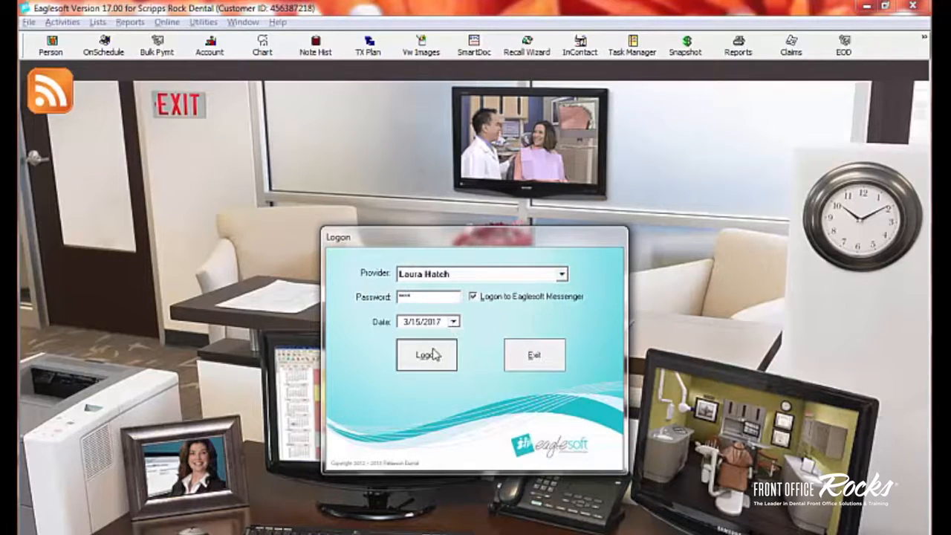
mouse_move(478, 321)
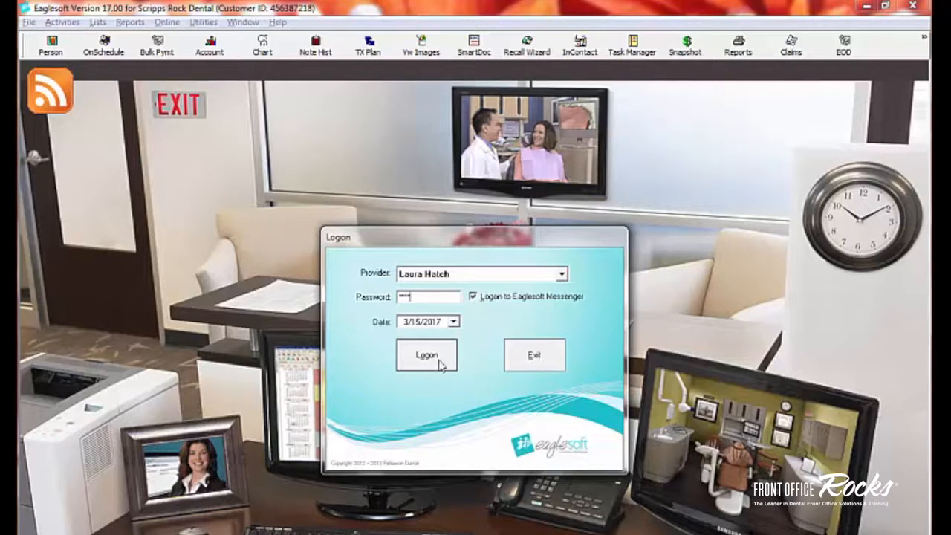
click(427, 355)
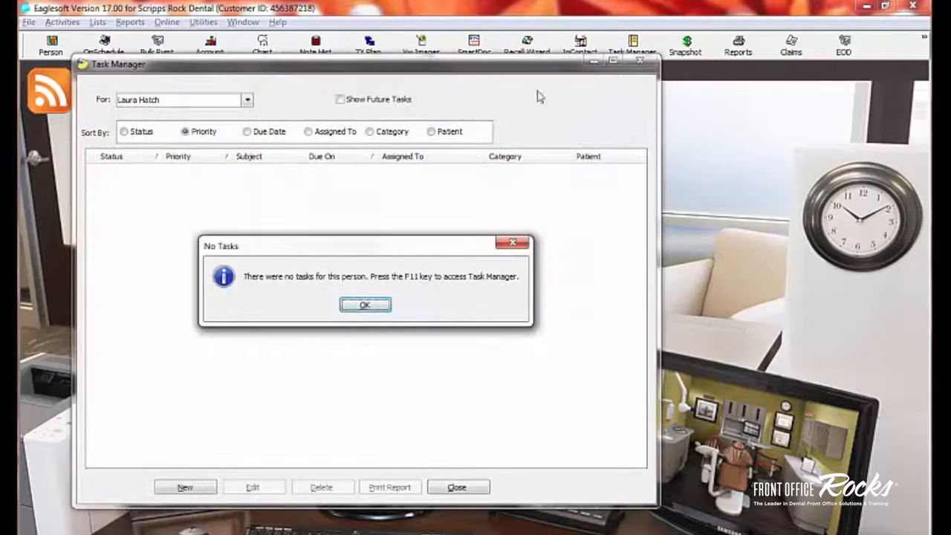
click(365, 305)
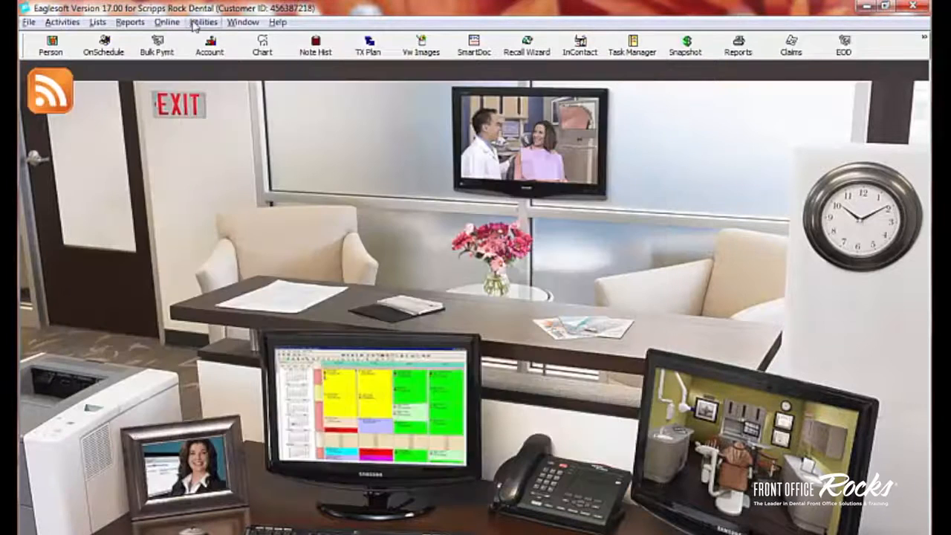
Start Messenger from the Utilities menu
click(202, 22)
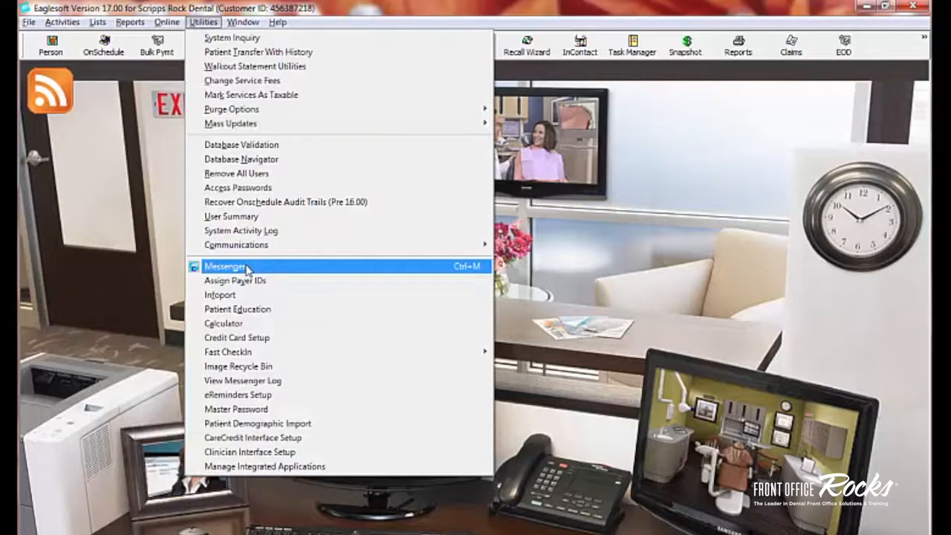
click(224, 266)
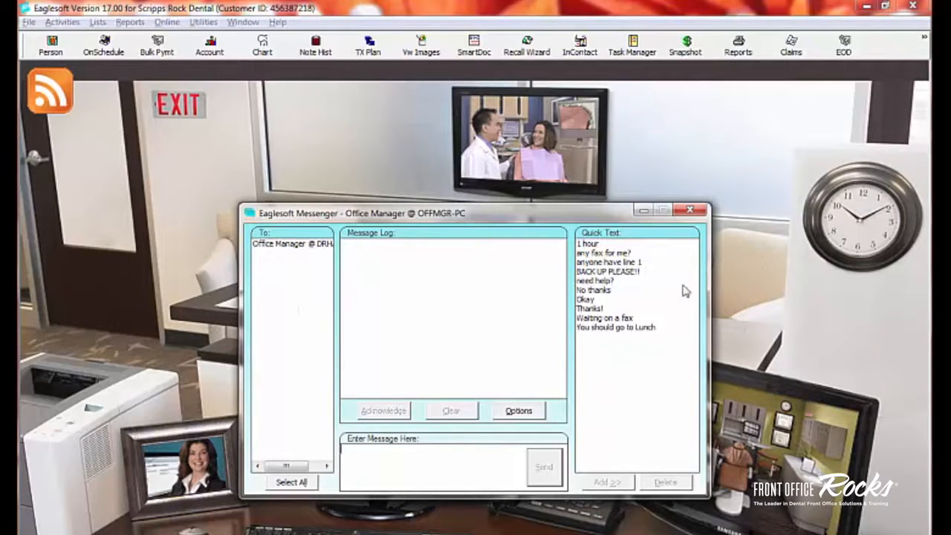
mouse_move(676, 291)
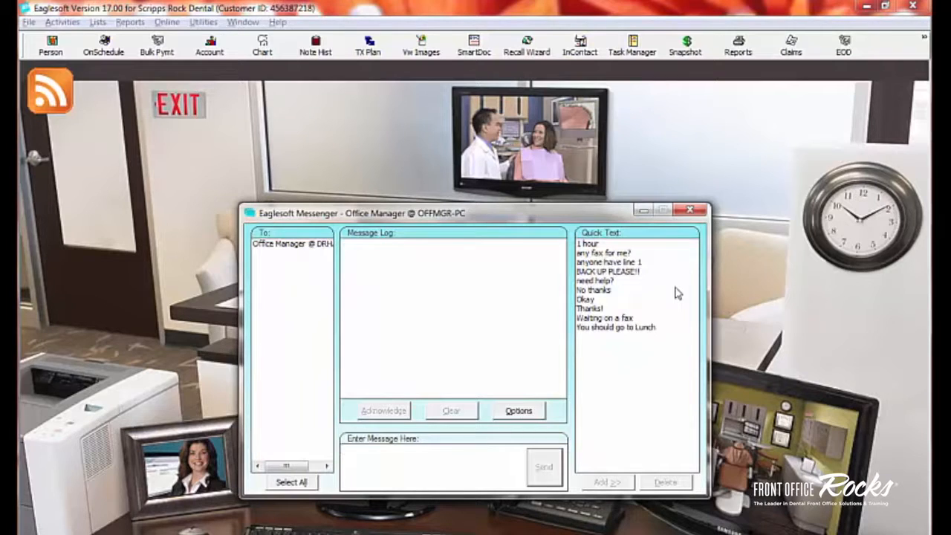
mouse_move(290, 345)
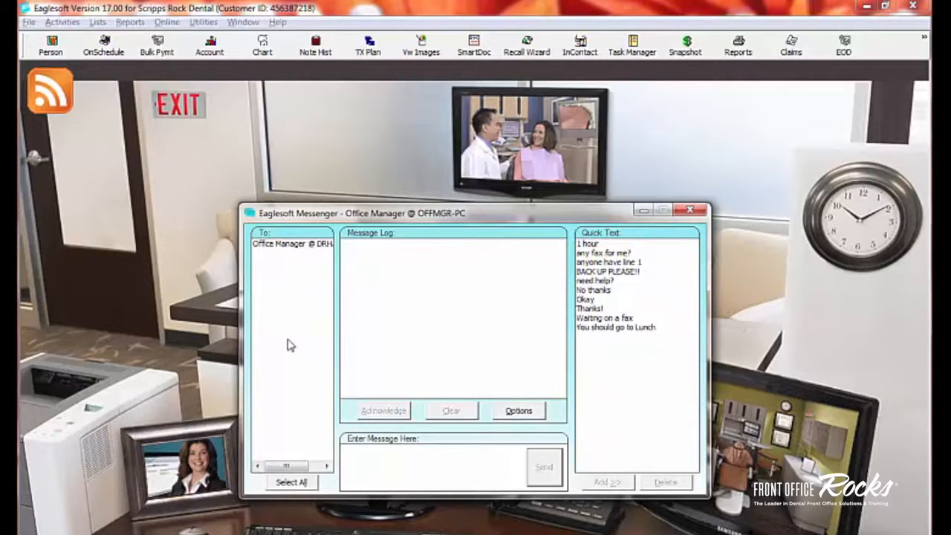
mouse_move(306, 261)
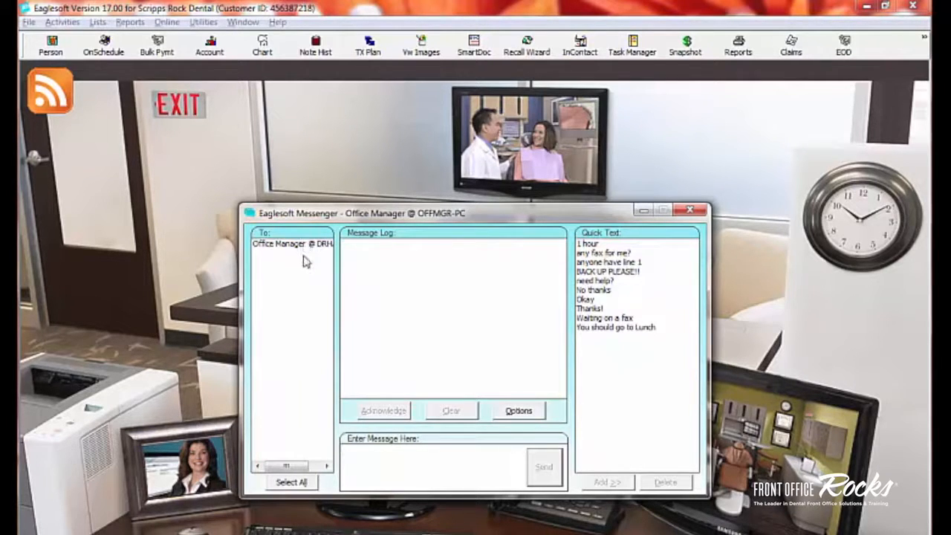
mouse_move(303, 380)
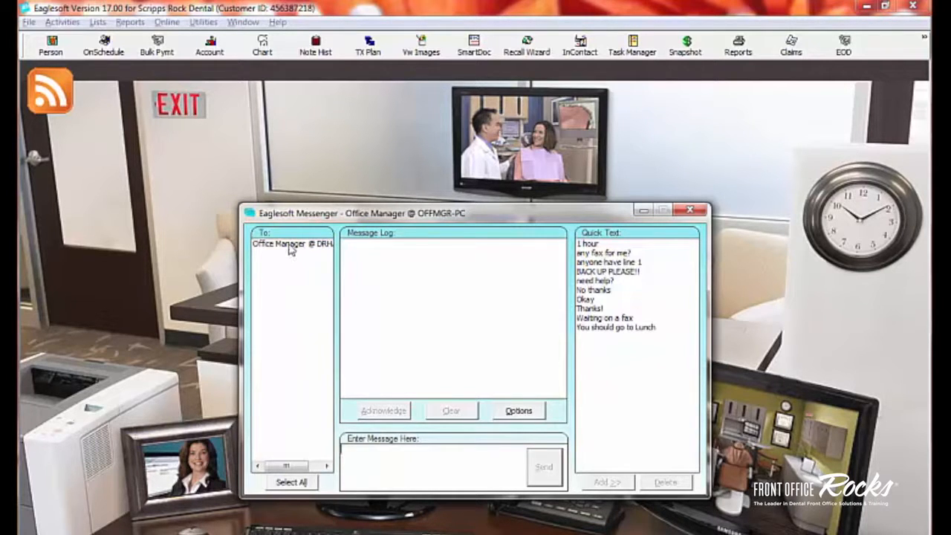
Send the Office Manager a message asking 'Can you please help' up front
click(291, 243)
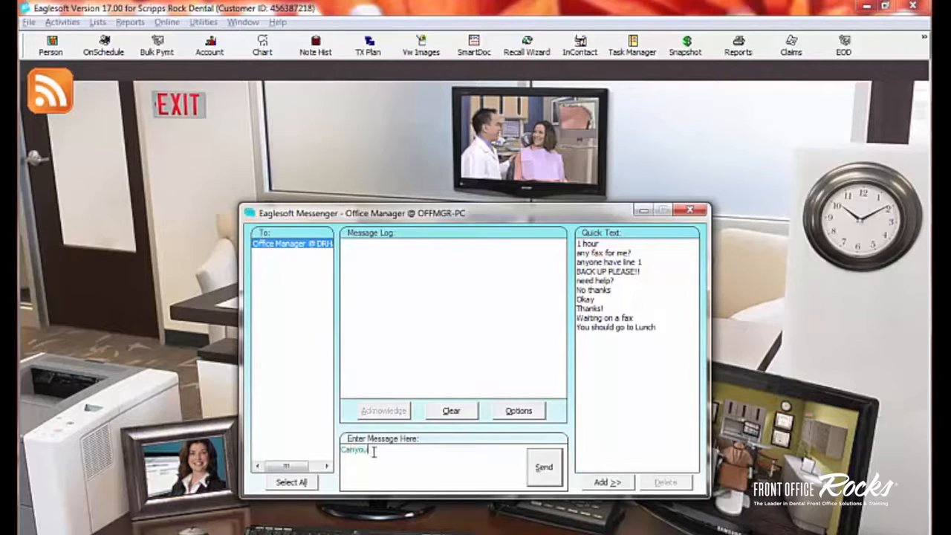
text(Can you please h)
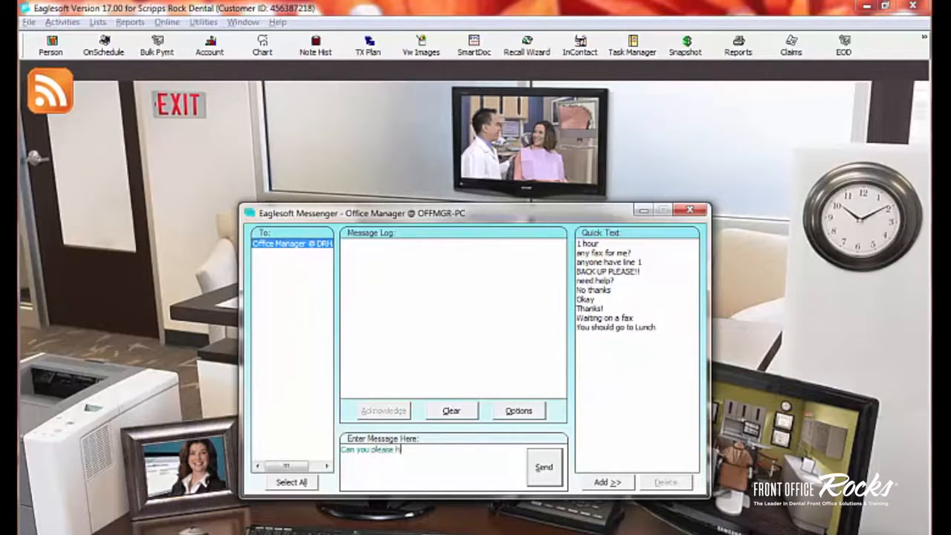
click(544, 466)
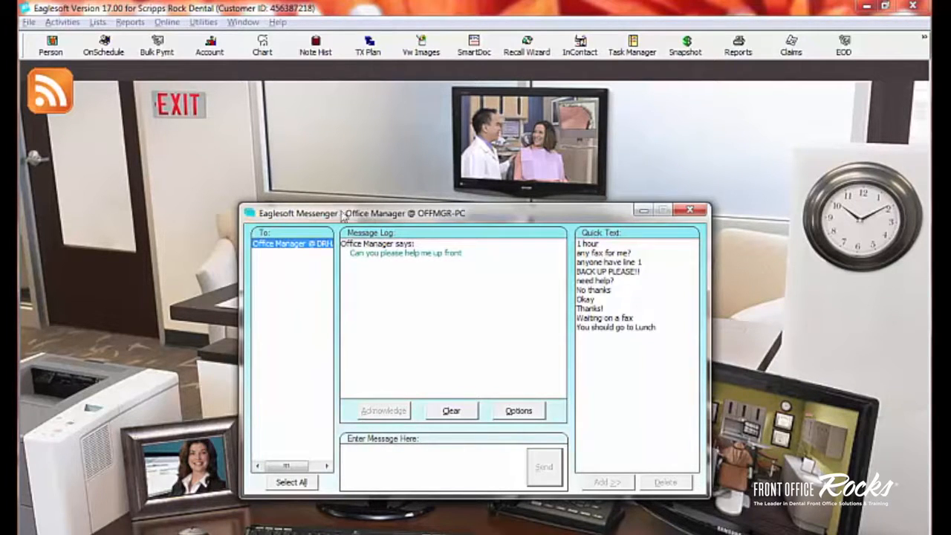
mouse_move(413, 224)
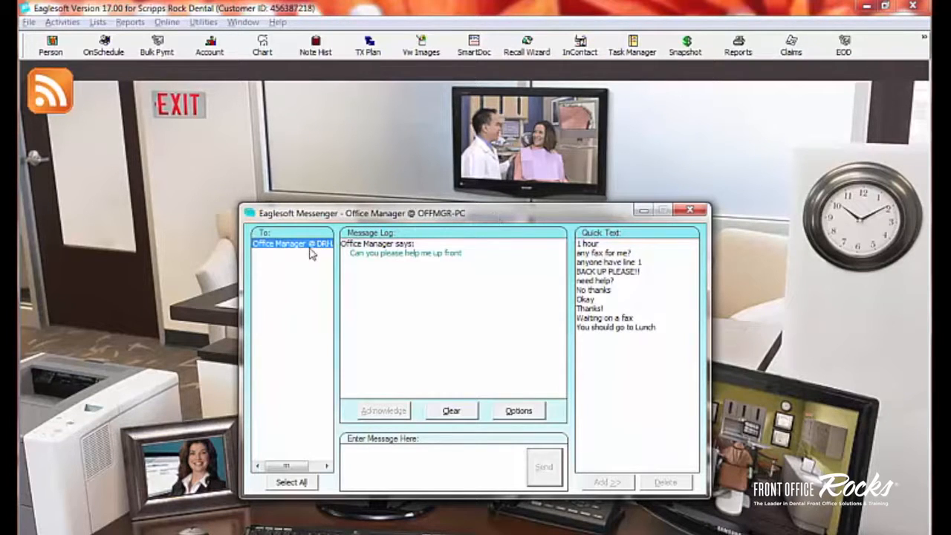
mouse_move(304, 255)
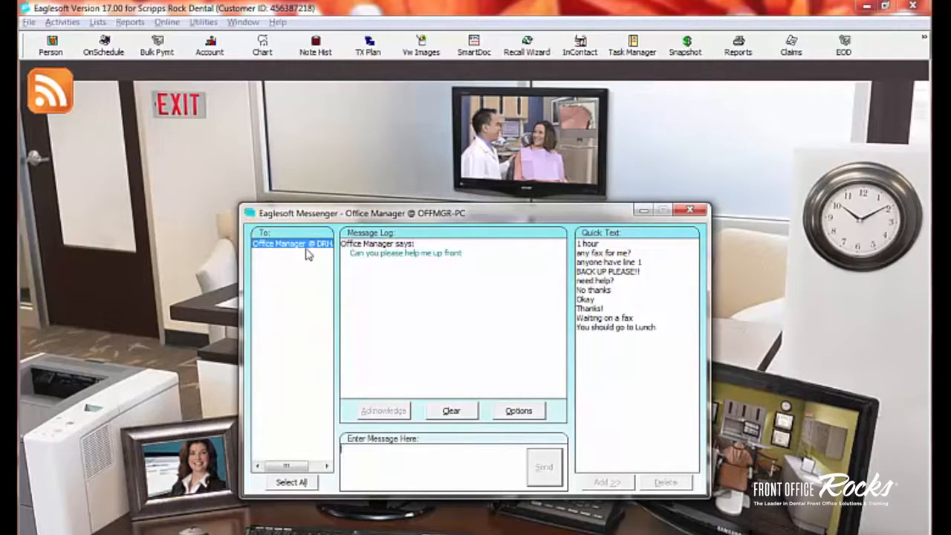
mouse_move(282, 255)
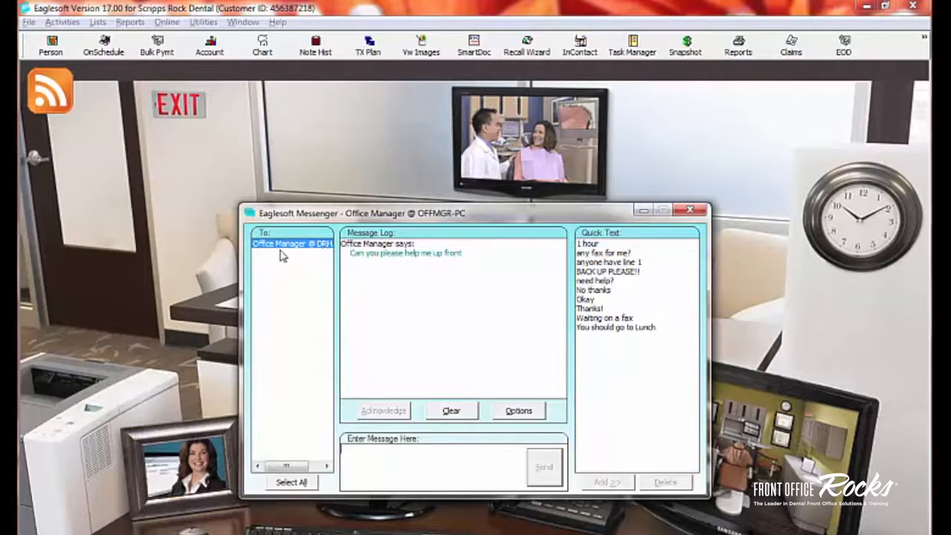
mouse_move(270, 330)
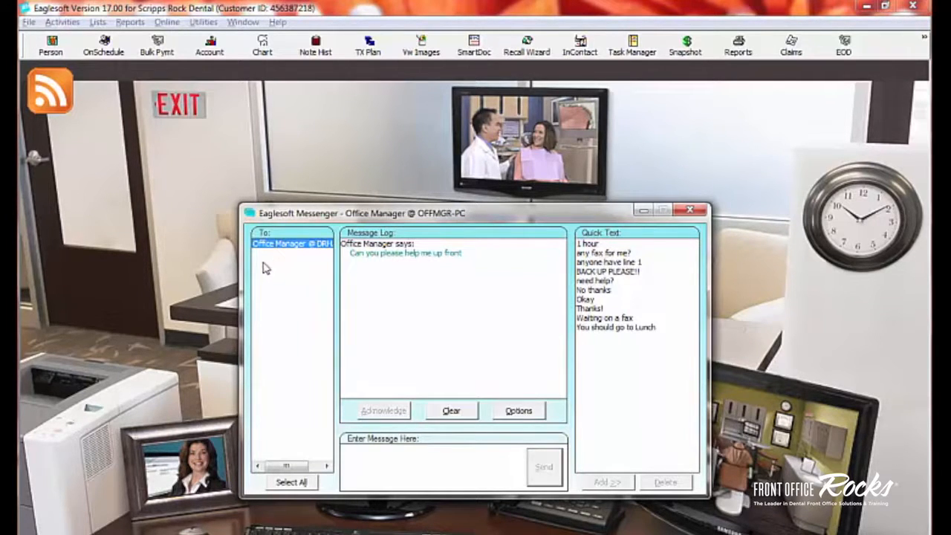
mouse_move(315, 253)
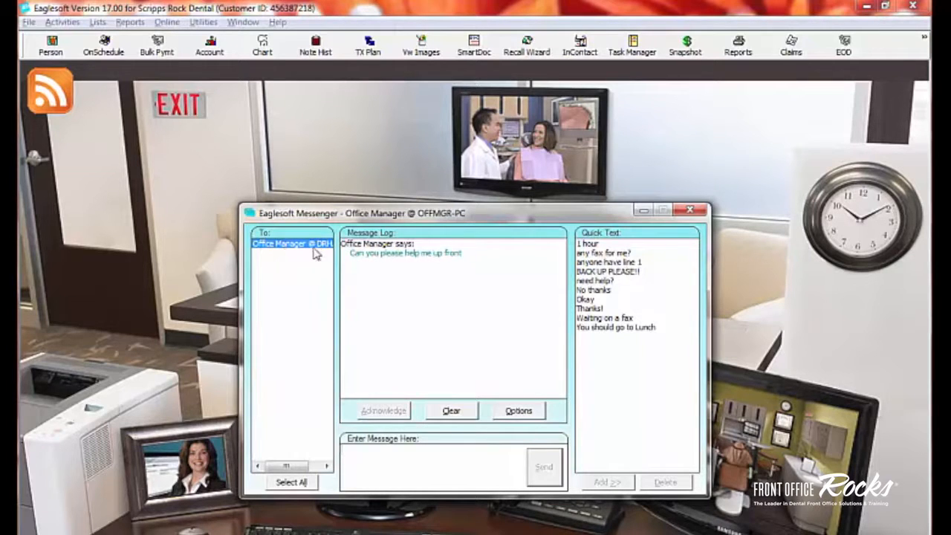
mouse_move(333, 249)
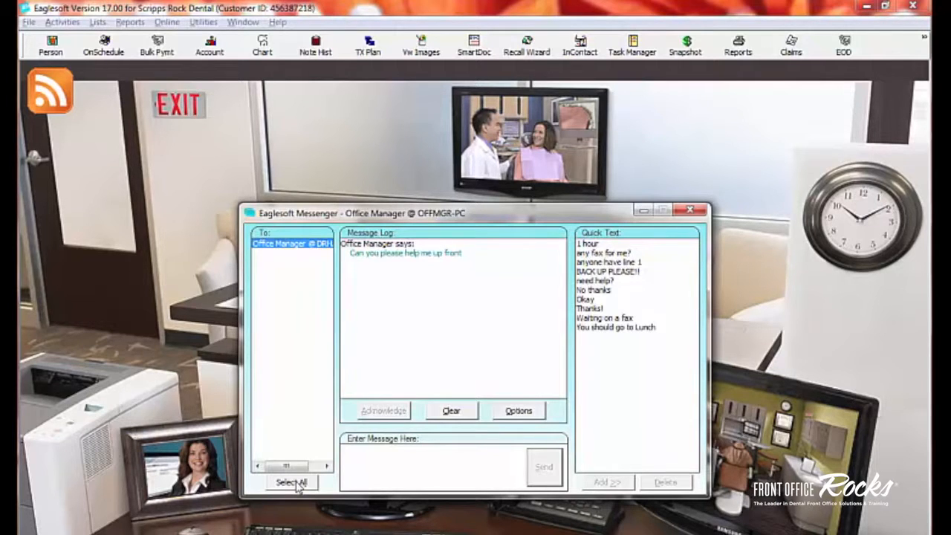
mouse_move(324, 348)
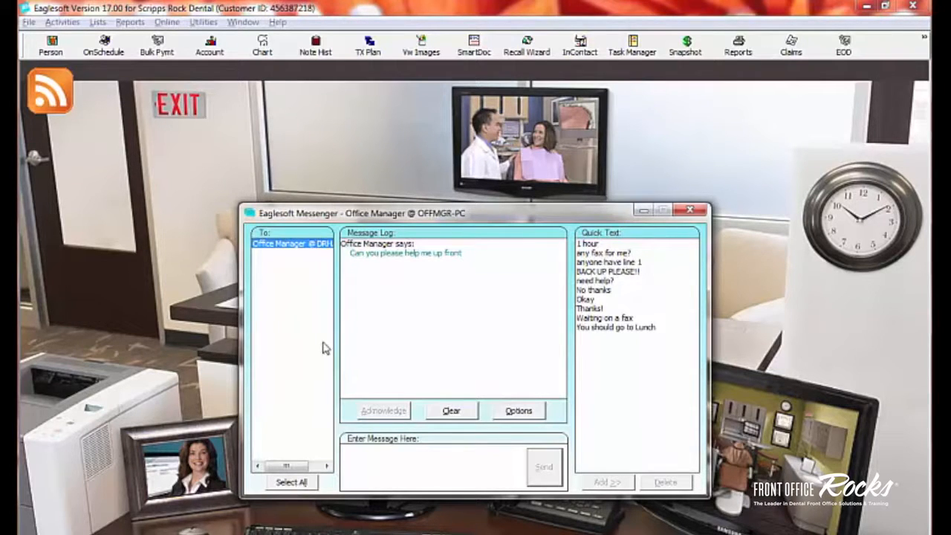
mouse_move(289, 297)
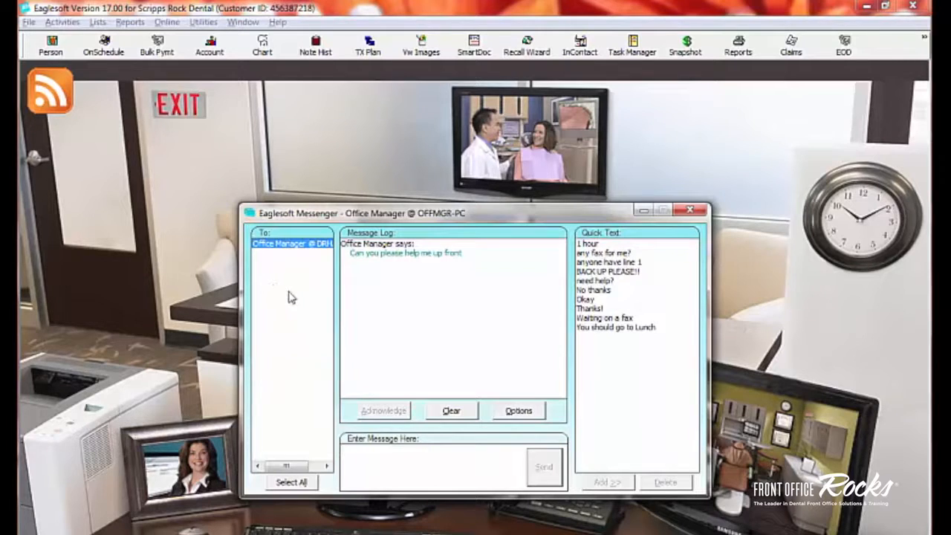
mouse_move(283, 388)
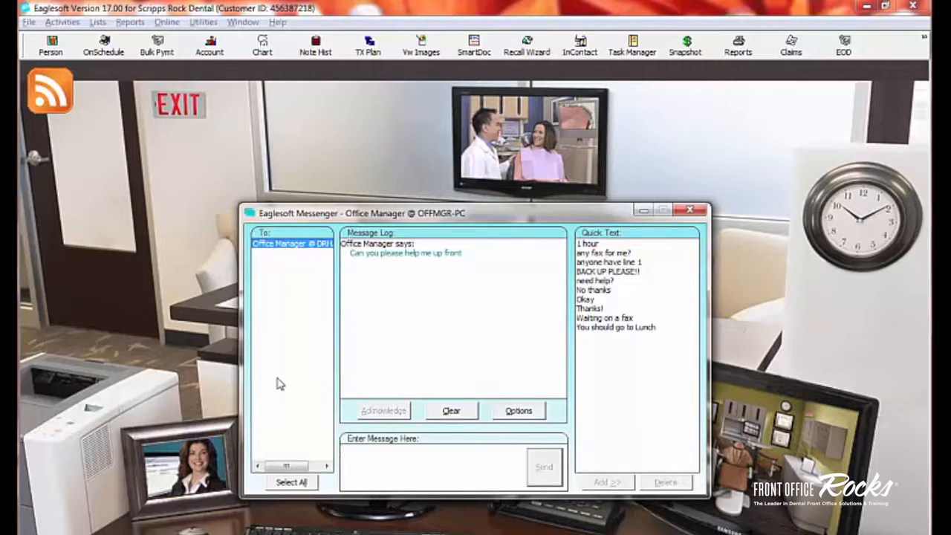
mouse_move(318, 515)
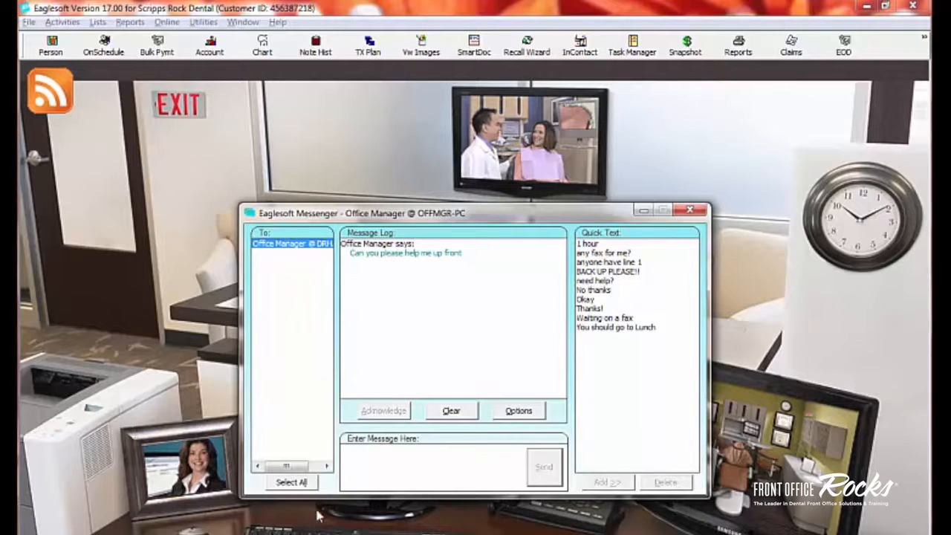
click(517, 410)
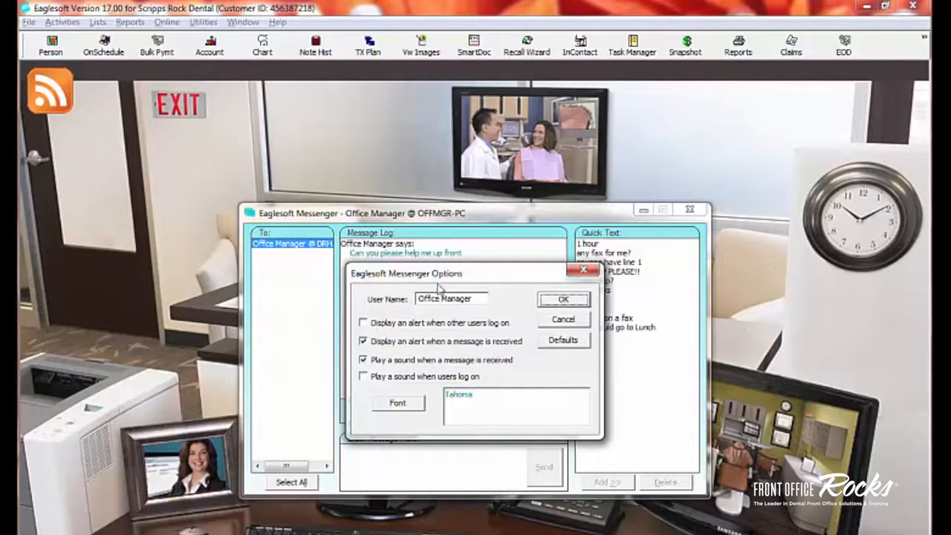
mouse_move(374, 252)
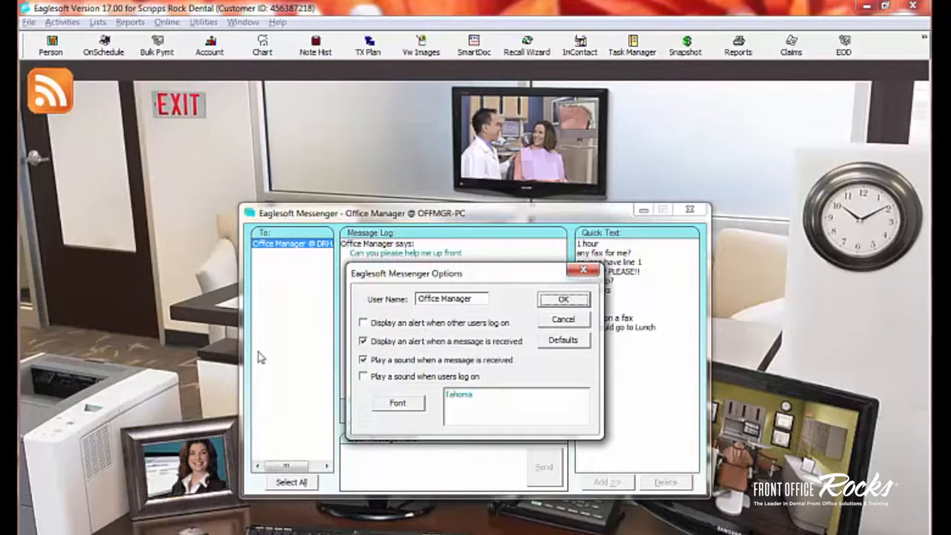
click(452, 297)
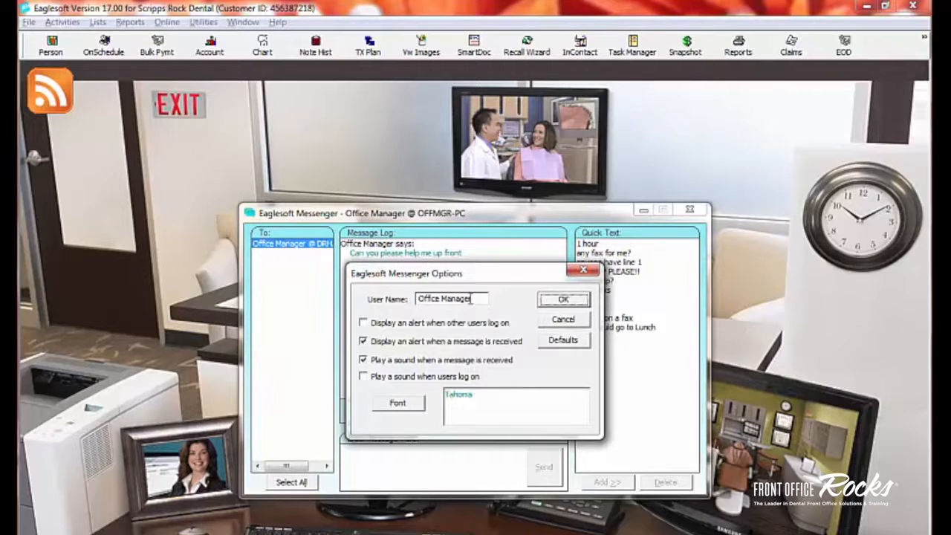
triple_click(446, 297)
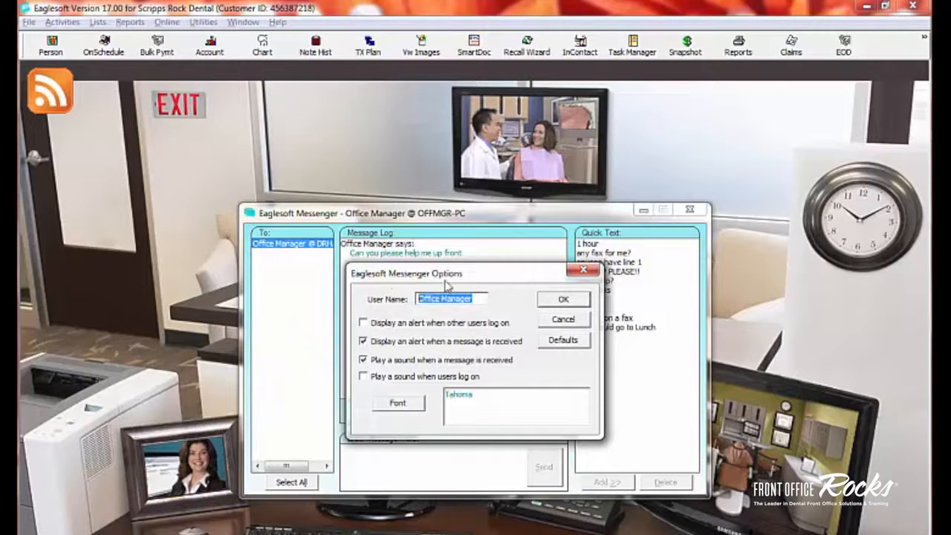
mouse_move(481, 297)
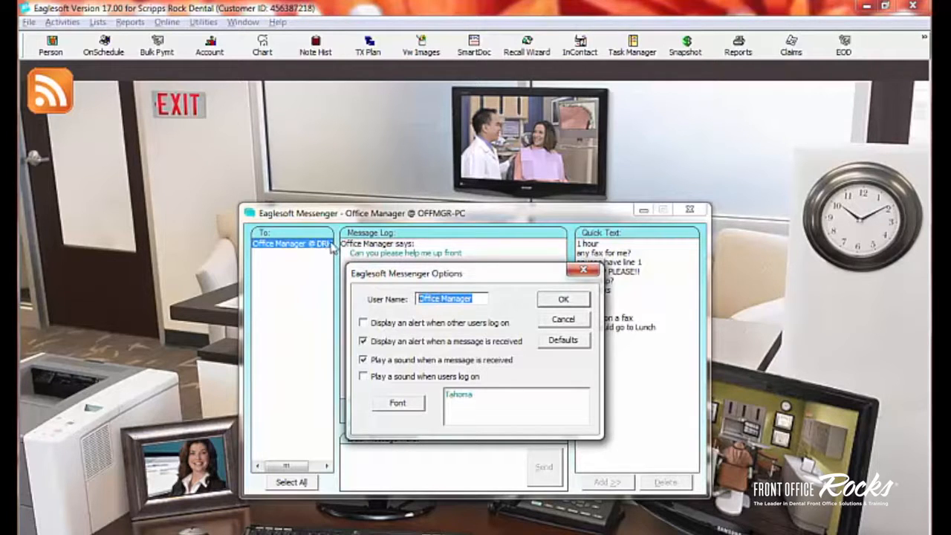
mouse_move(327, 249)
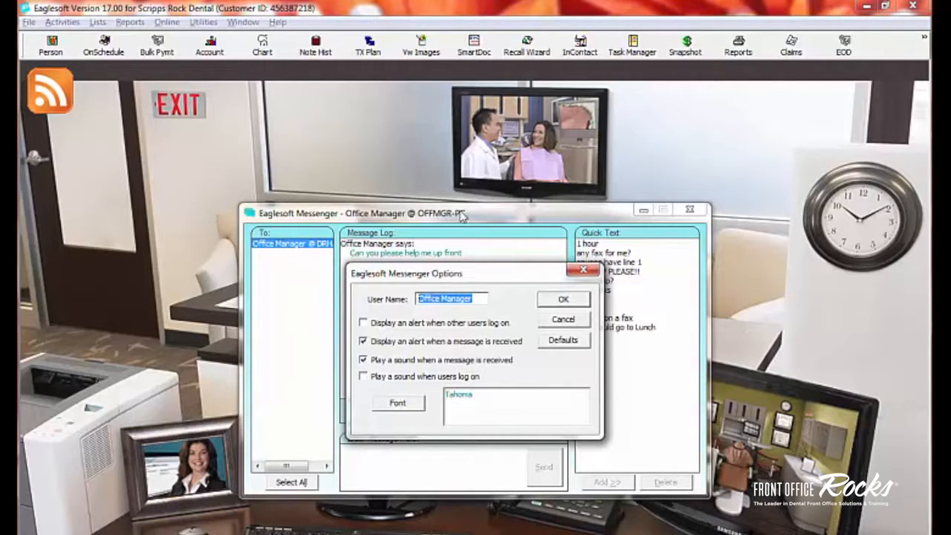
mouse_move(260, 357)
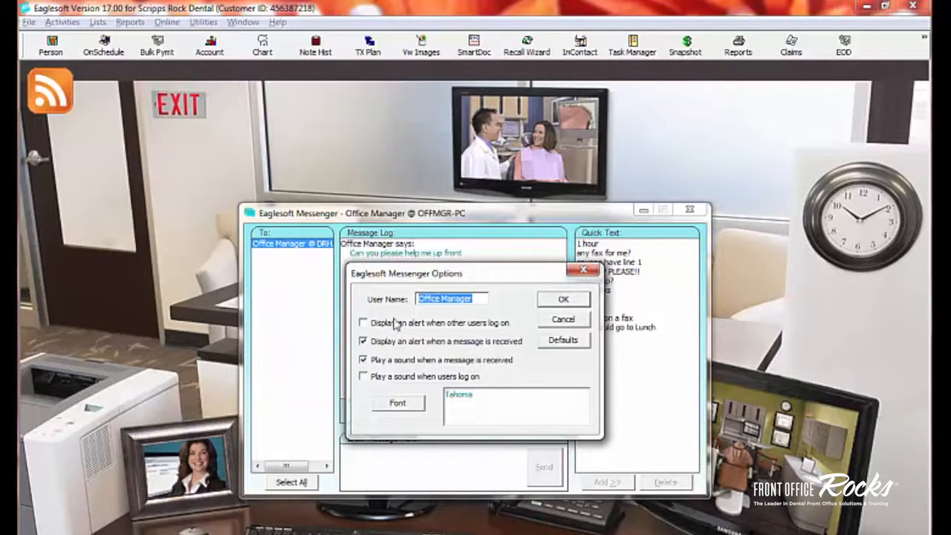
mouse_move(400, 372)
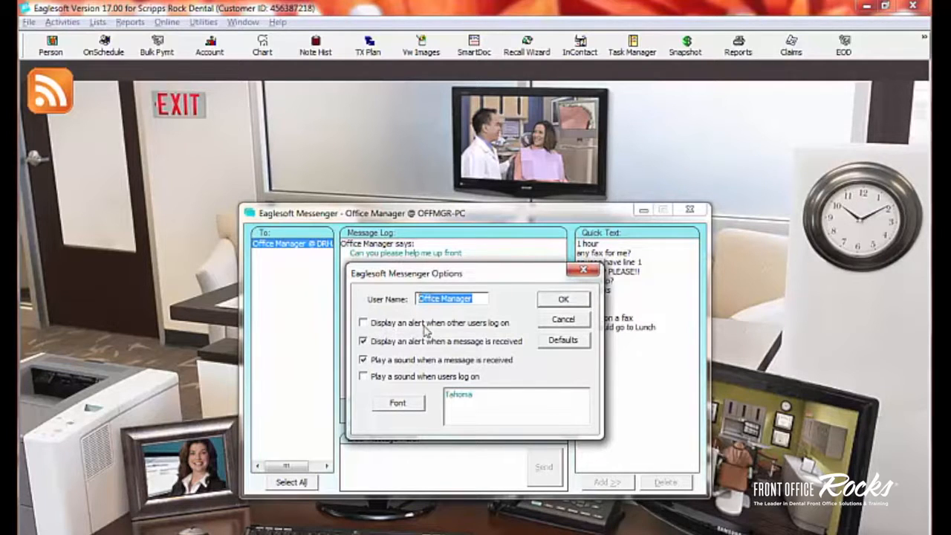
mouse_move(423, 330)
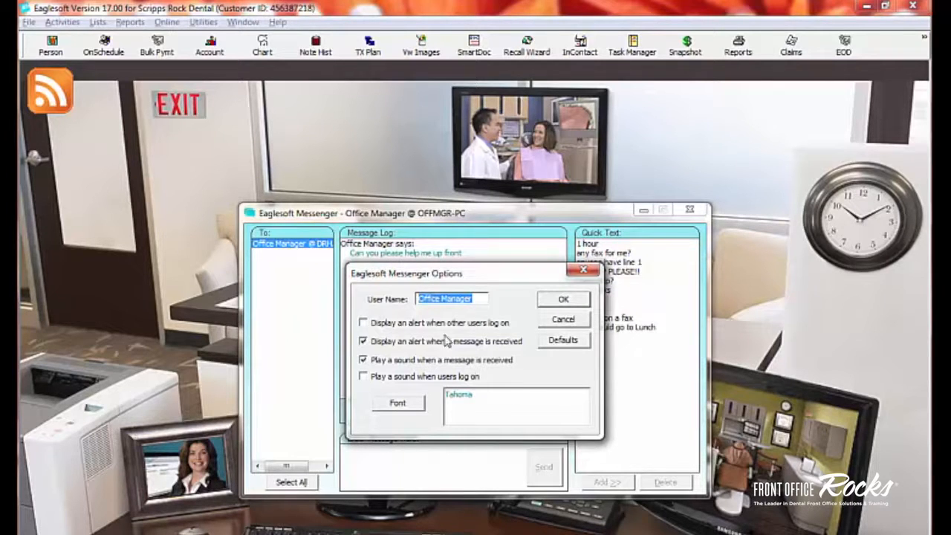
mouse_move(442, 338)
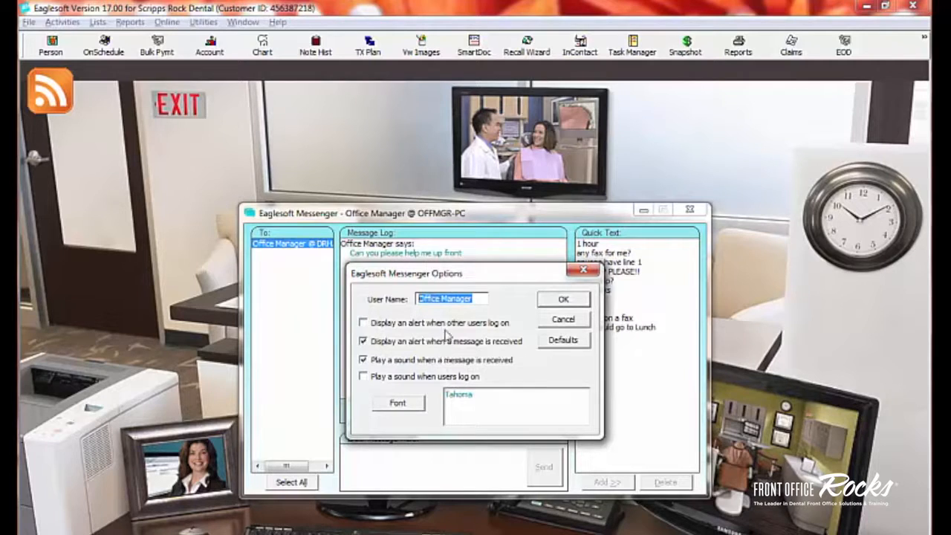
mouse_move(502, 329)
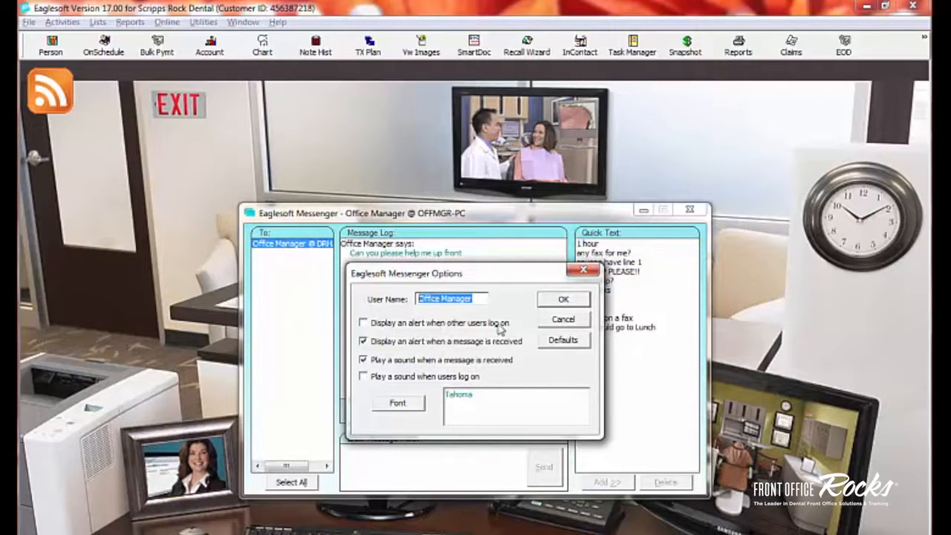
mouse_move(438, 369)
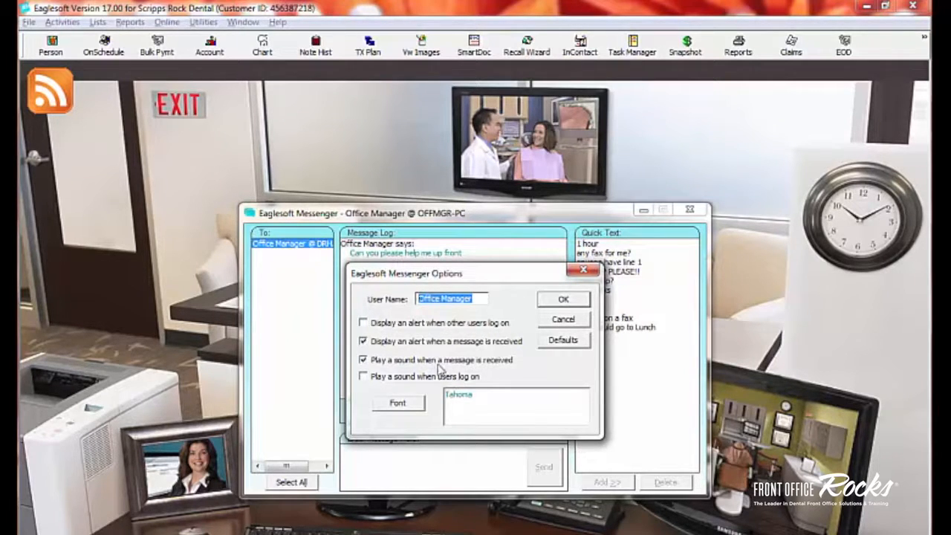
mouse_move(444, 330)
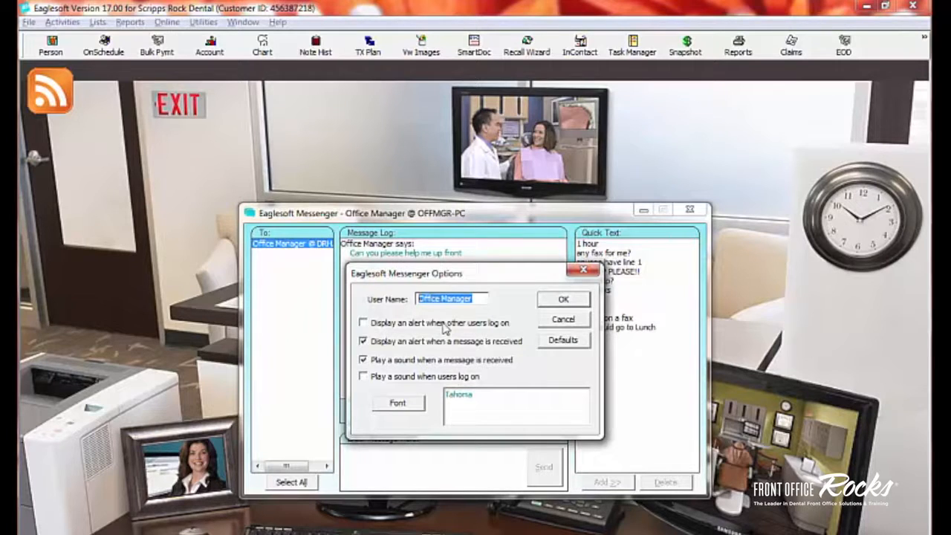
mouse_move(380, 356)
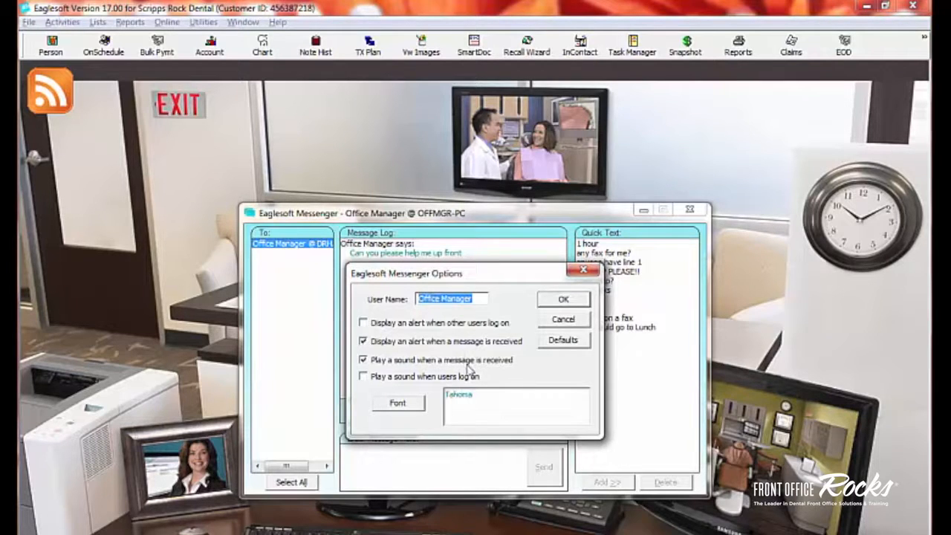
mouse_move(413, 404)
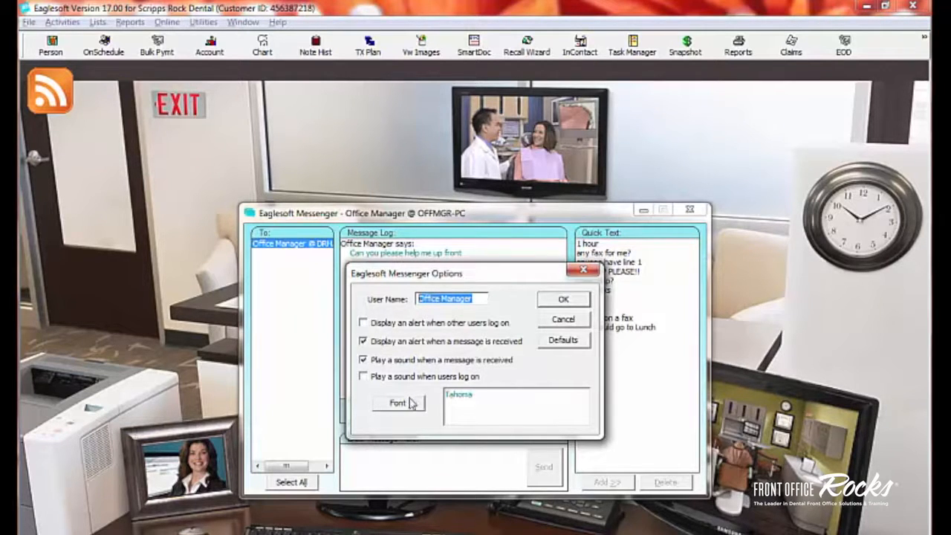
Change the Messenger font colour from teal to Blue and save the options
click(397, 401)
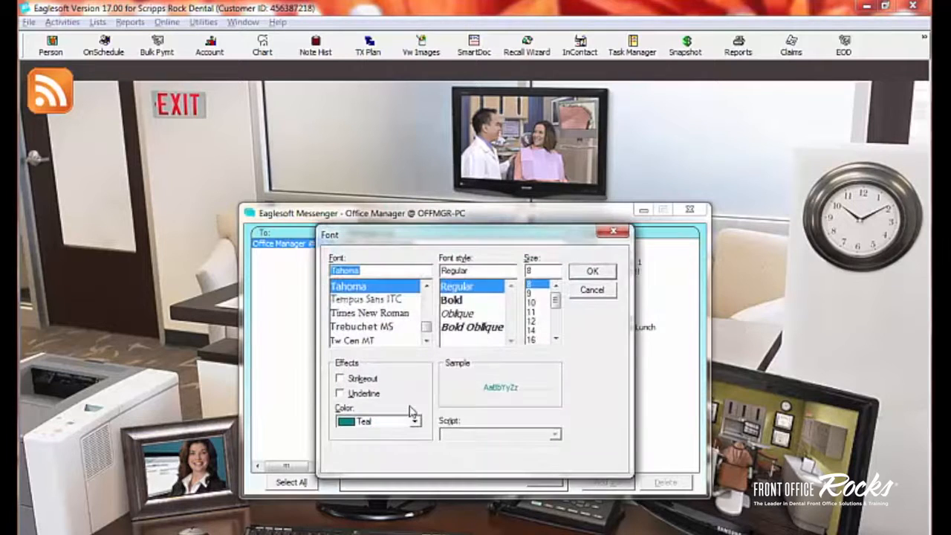
mouse_move(364, 285)
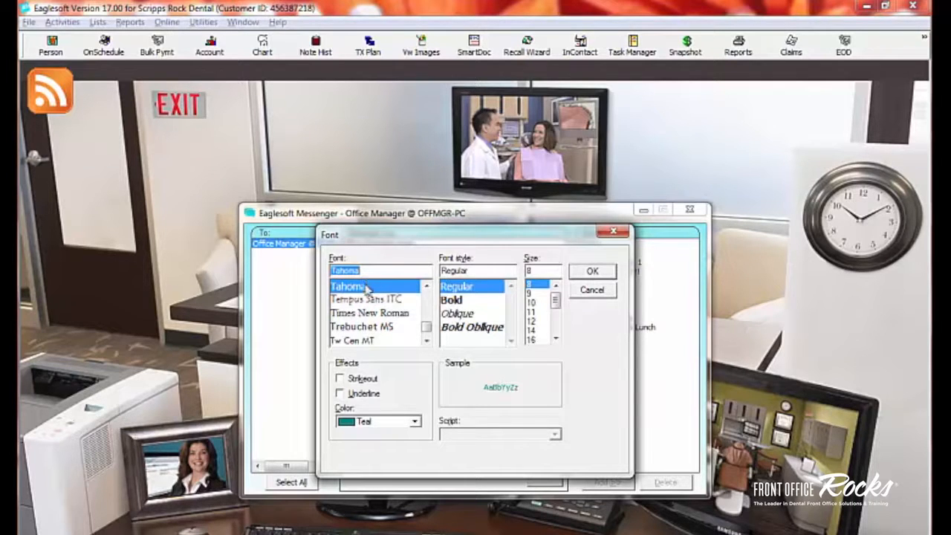
mouse_move(422, 425)
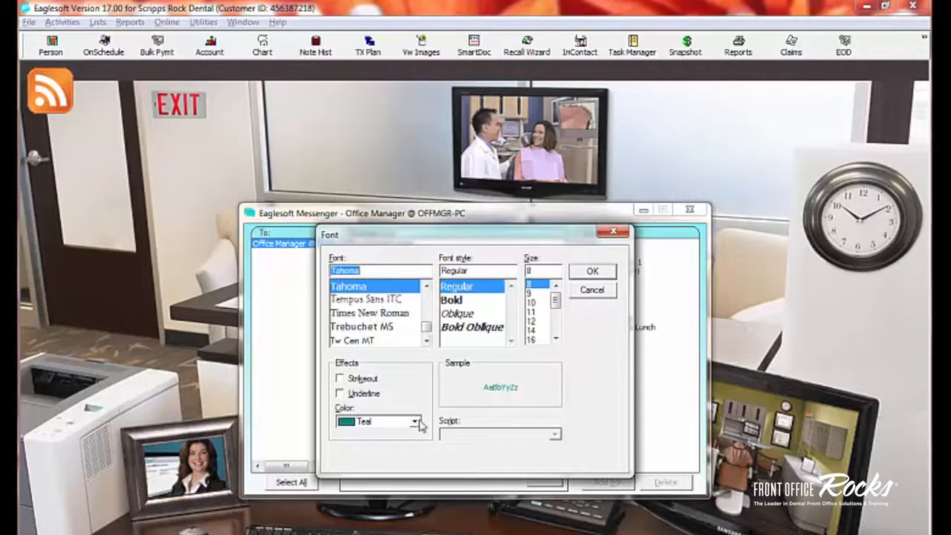
click(414, 422)
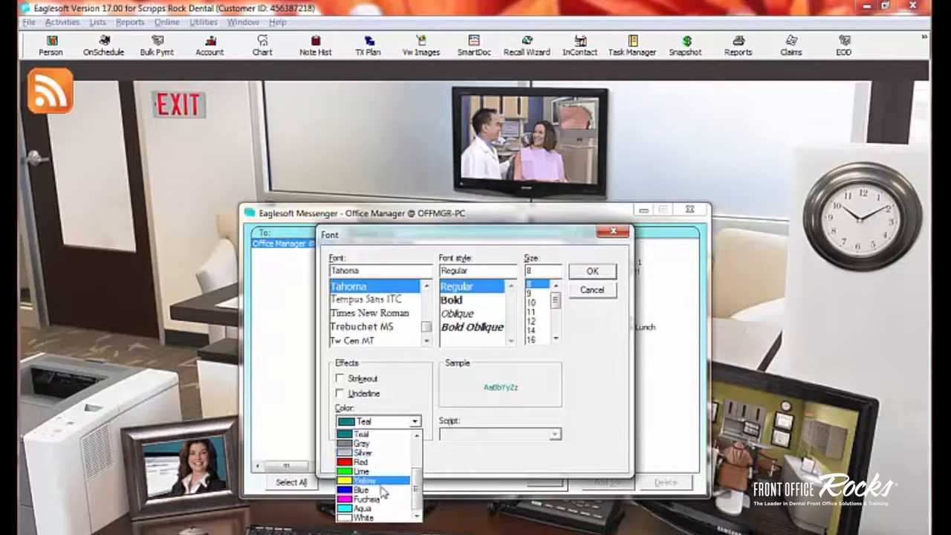
click(361, 490)
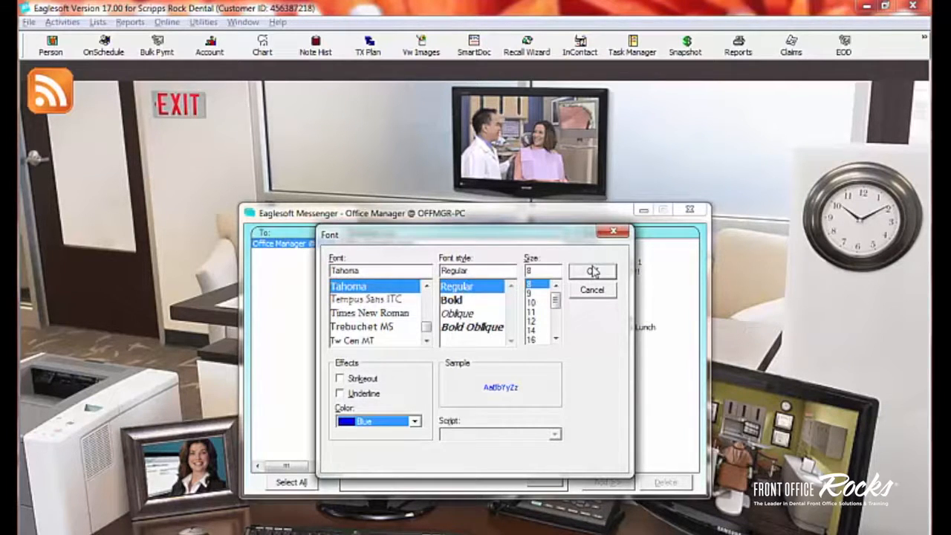
click(591, 272)
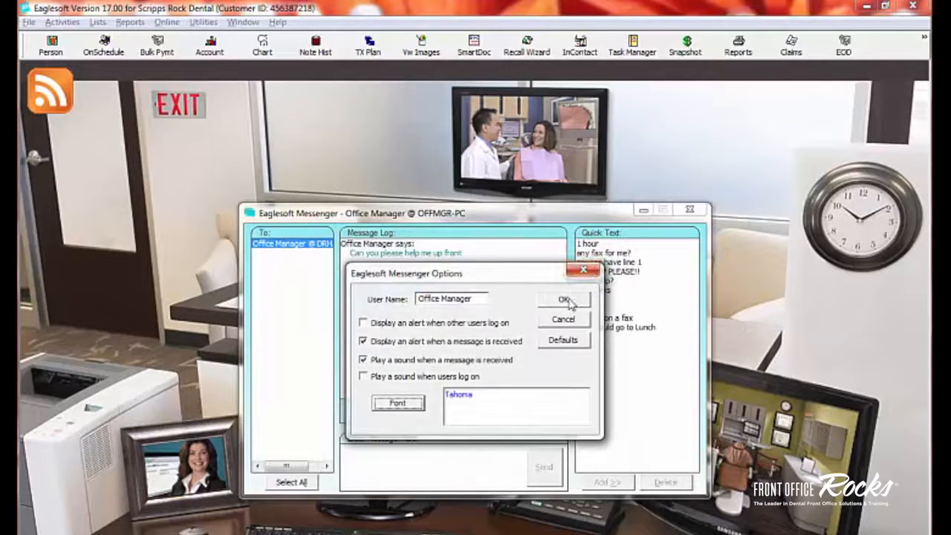
click(561, 298)
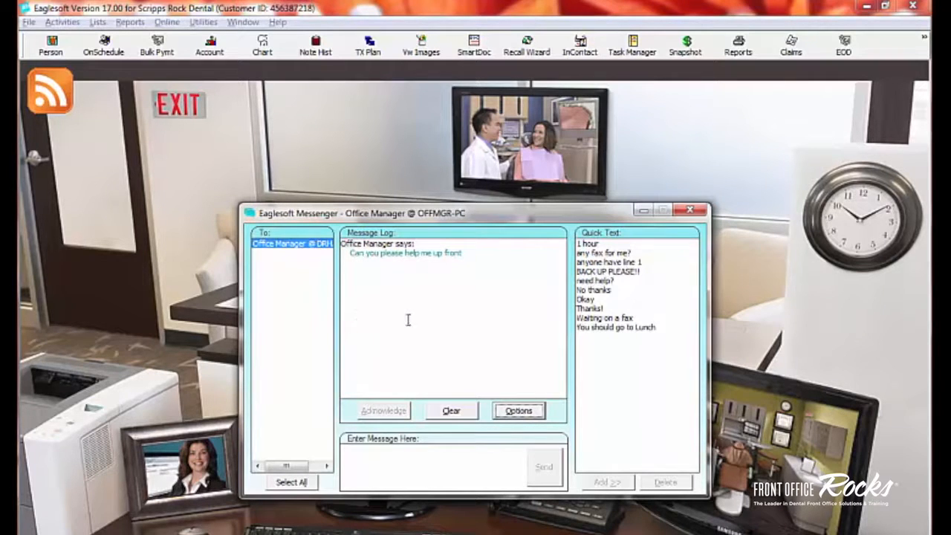
mouse_move(363, 265)
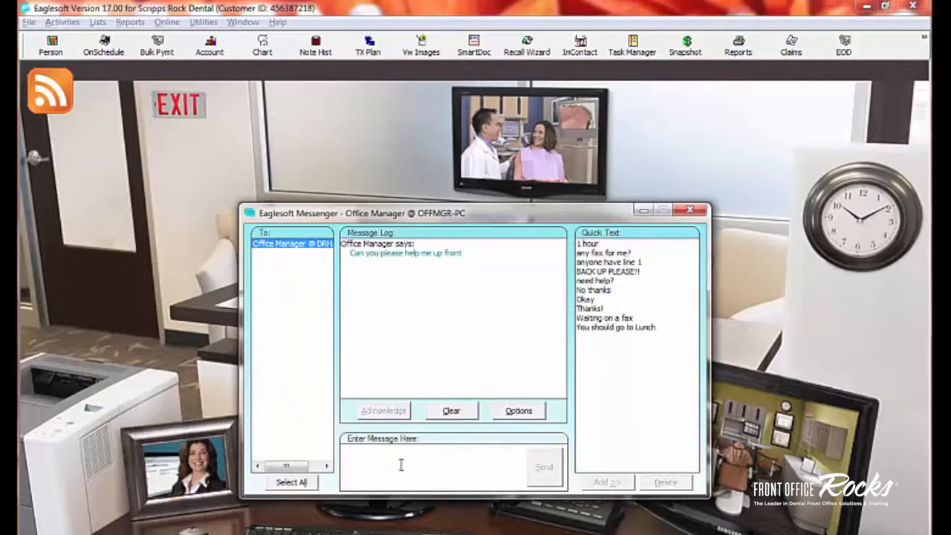
Send the office manager the message 'customize', then view Options and cancel without changes
text(custome)
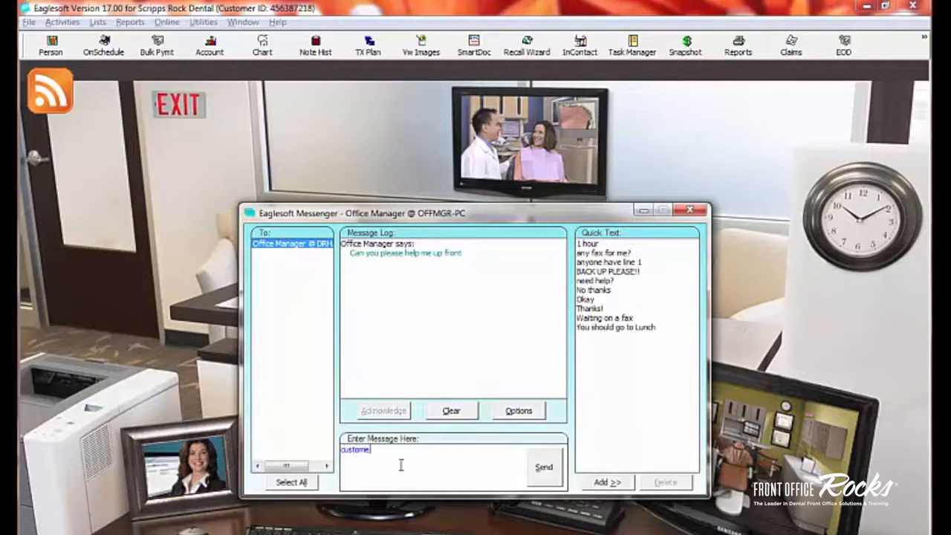
click(544, 467)
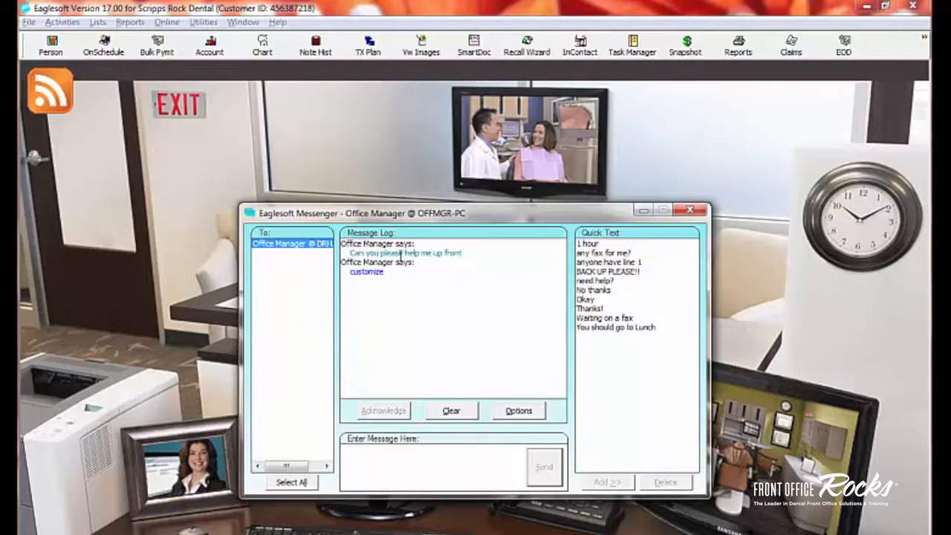
mouse_move(387, 294)
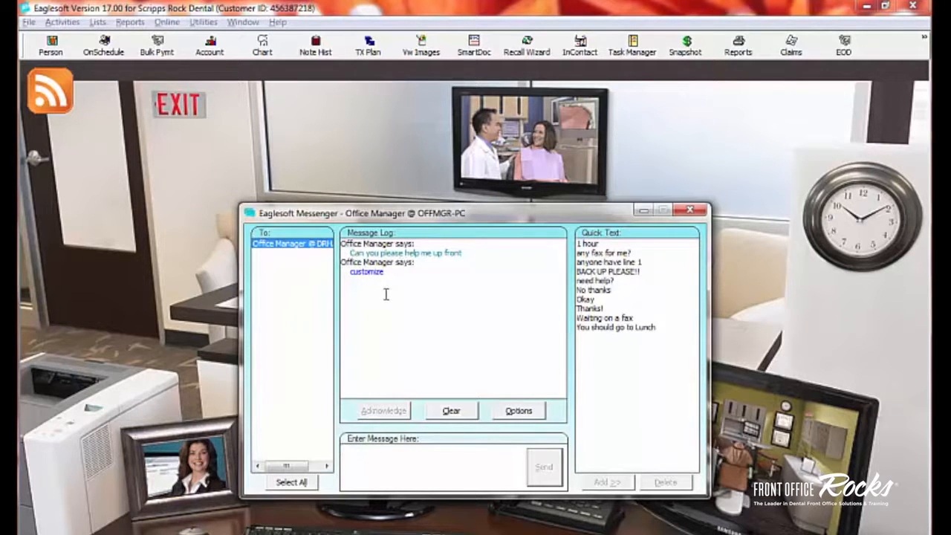
mouse_move(368, 326)
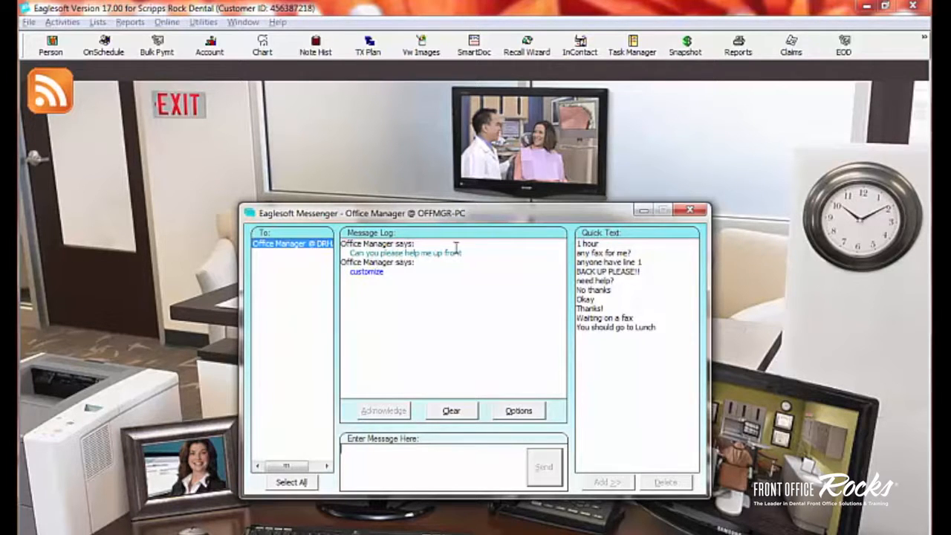
click(517, 410)
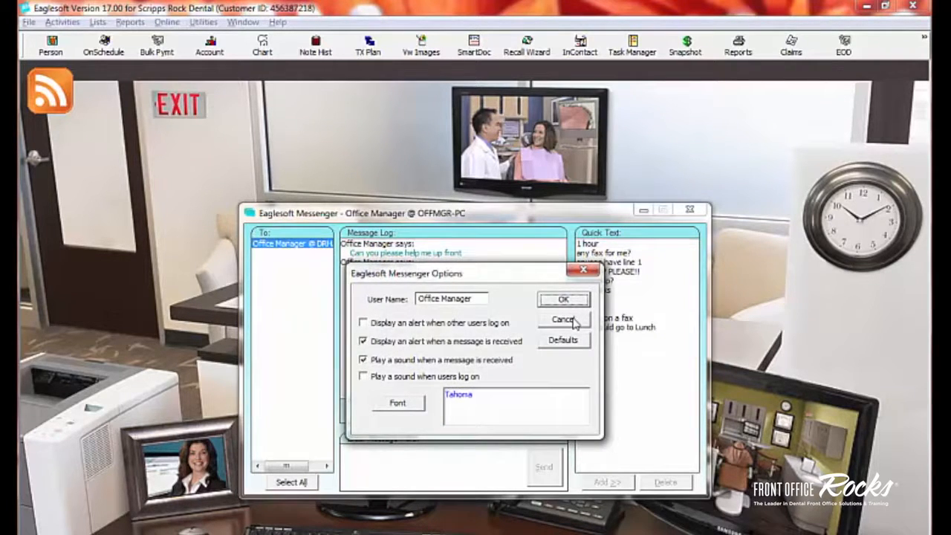
click(562, 318)
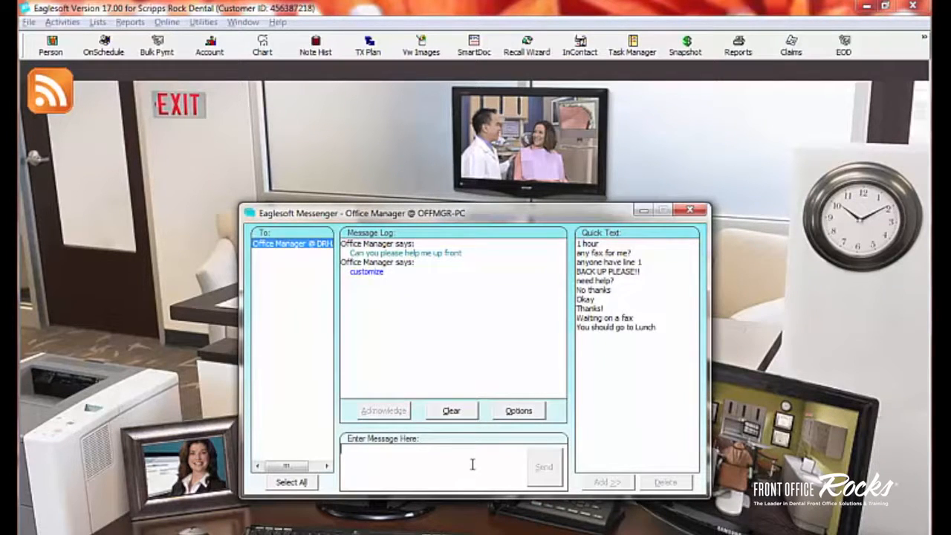
Draft 'I am going to lunch' and add it as a Quick Text entry
text(I am going to lunch)
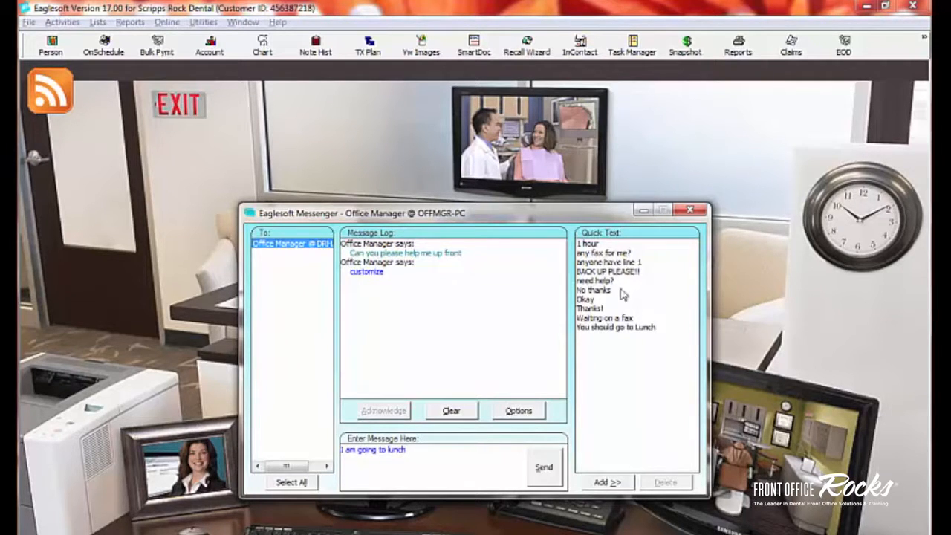
mouse_move(604, 247)
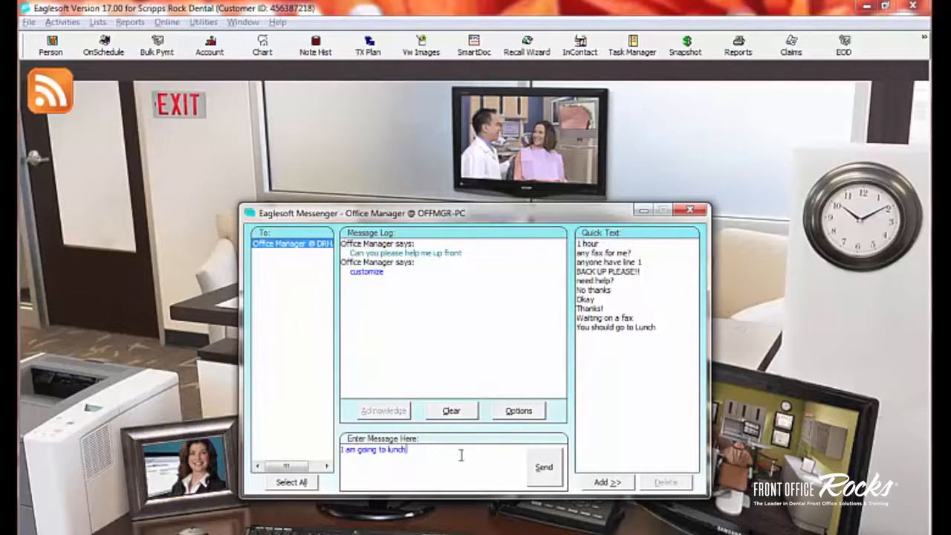
click(606, 481)
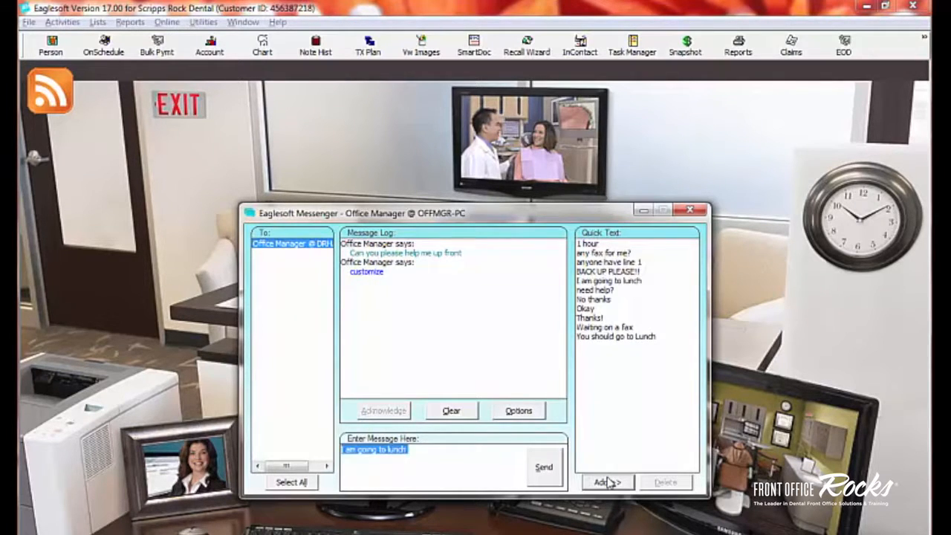
click(608, 279)
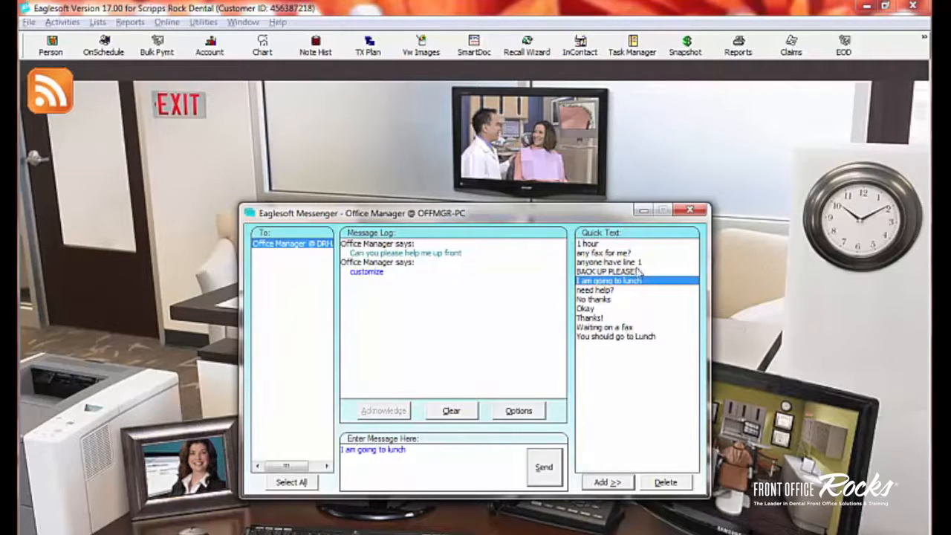
mouse_move(587, 325)
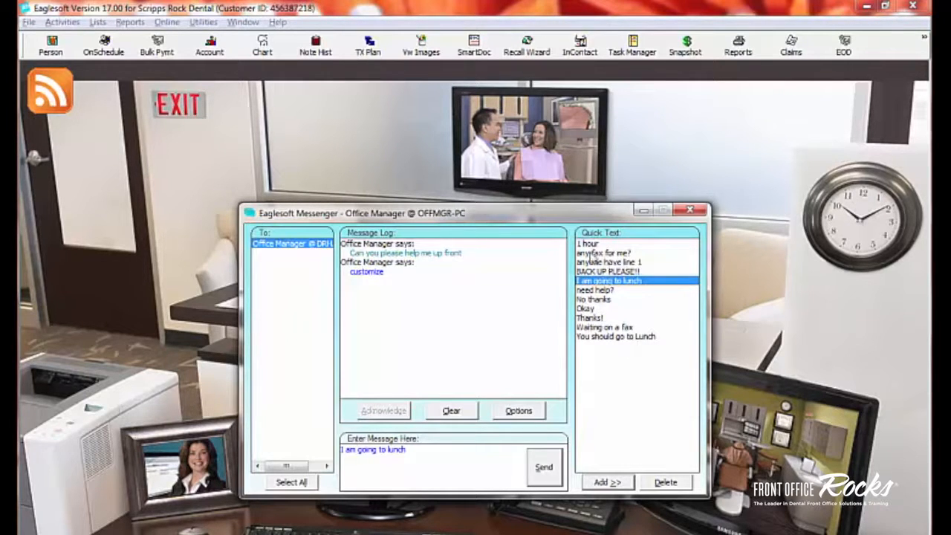
Delete the new 'I am going to lunch' quick text entry, leaving the draft unsent
click(589, 244)
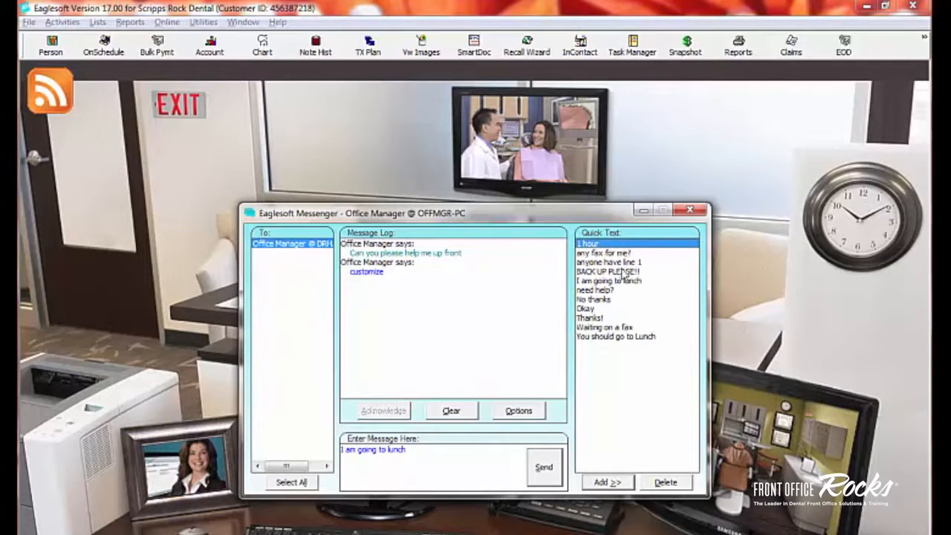
click(607, 271)
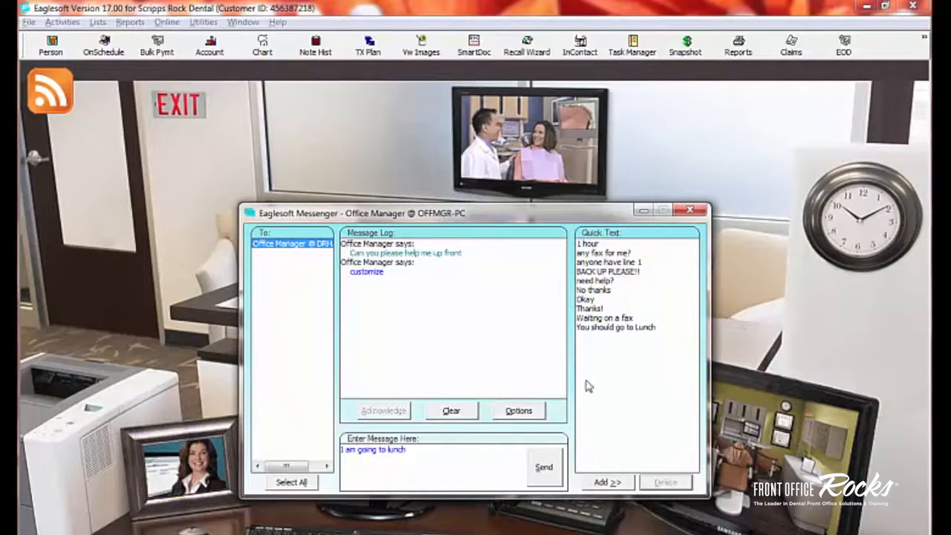
mouse_move(636, 366)
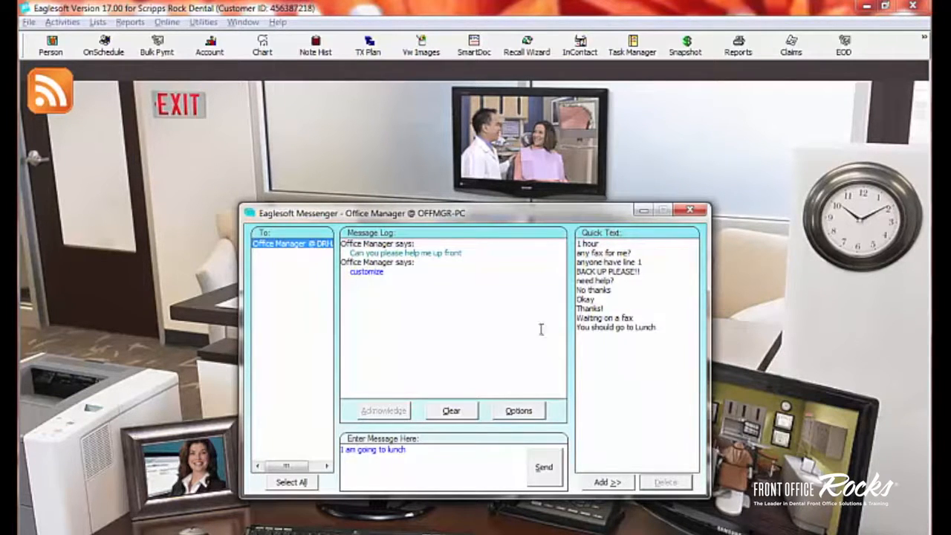
mouse_move(389, 297)
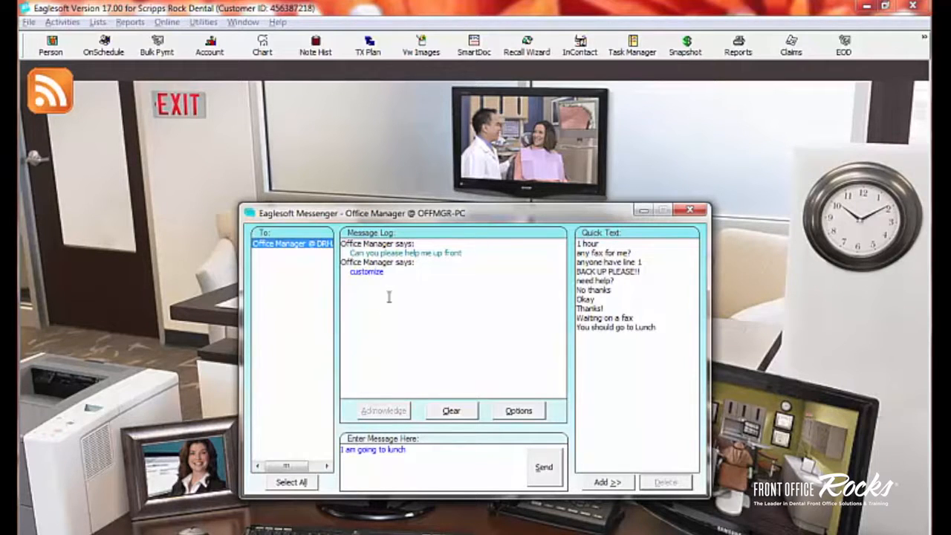
mouse_move(480, 311)
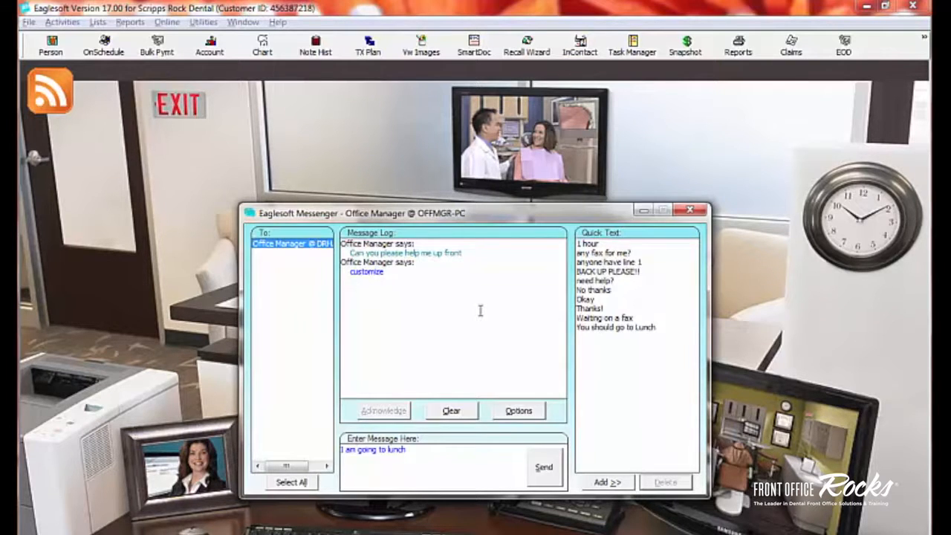
mouse_move(442, 447)
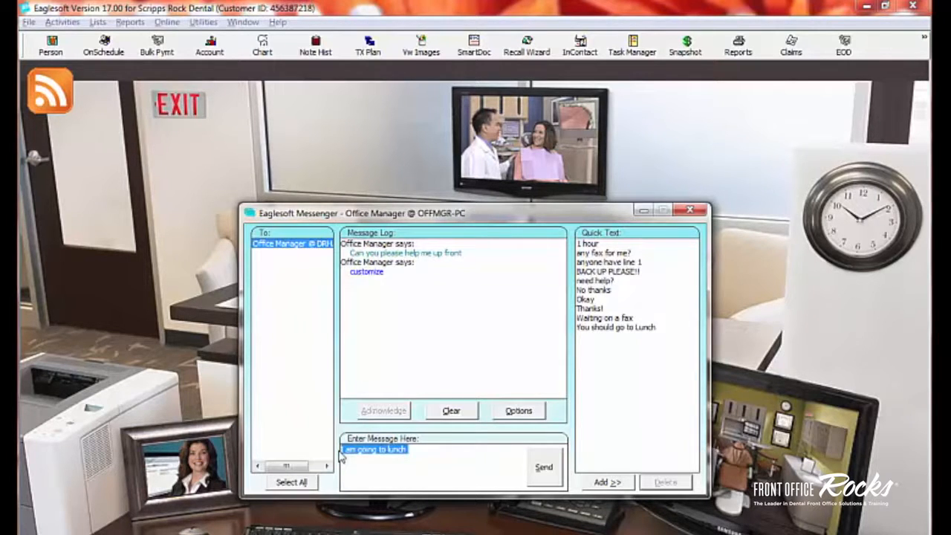
Send the office manager the 'Don't forget' previous-balance reminder and the deductible explanation
text(Don't forget to collect for pred)
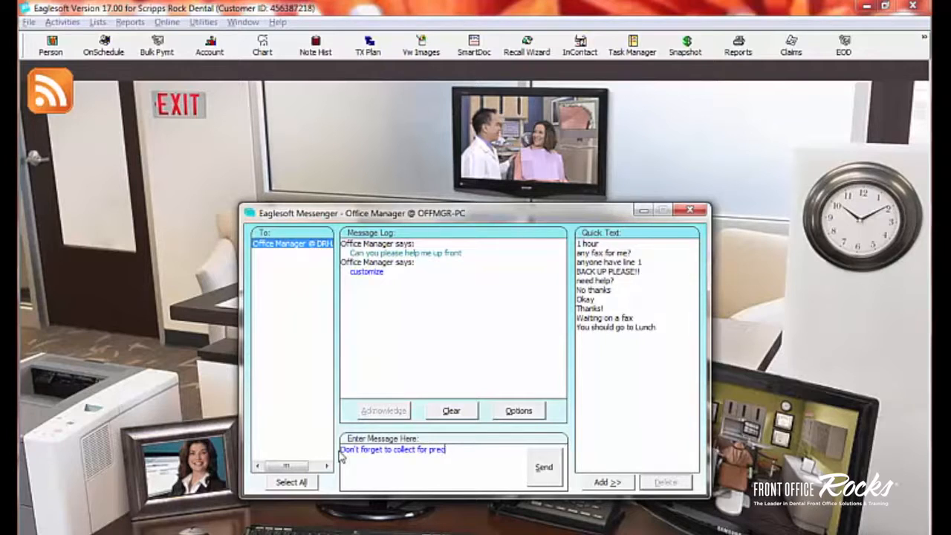
click(544, 466)
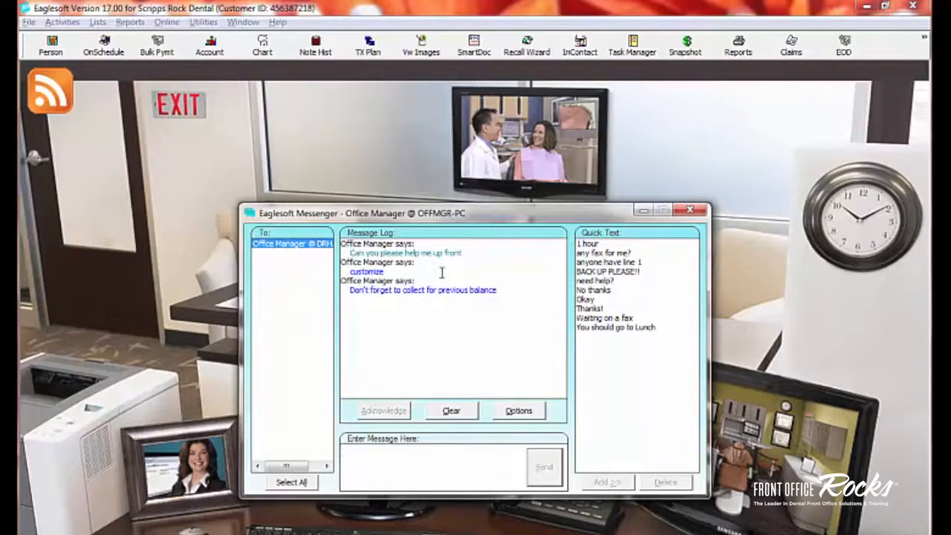
mouse_move(460, 369)
text(The balance is from their dee)
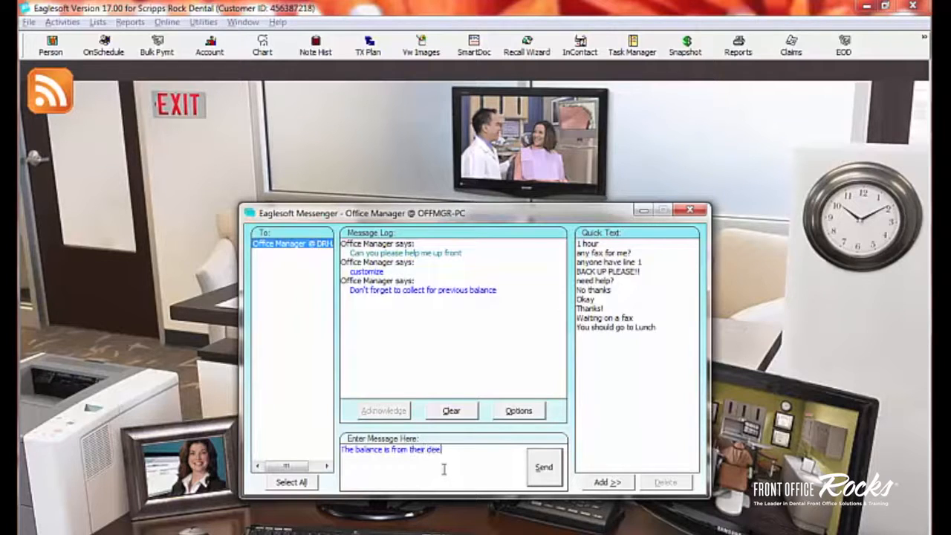
click(544, 466)
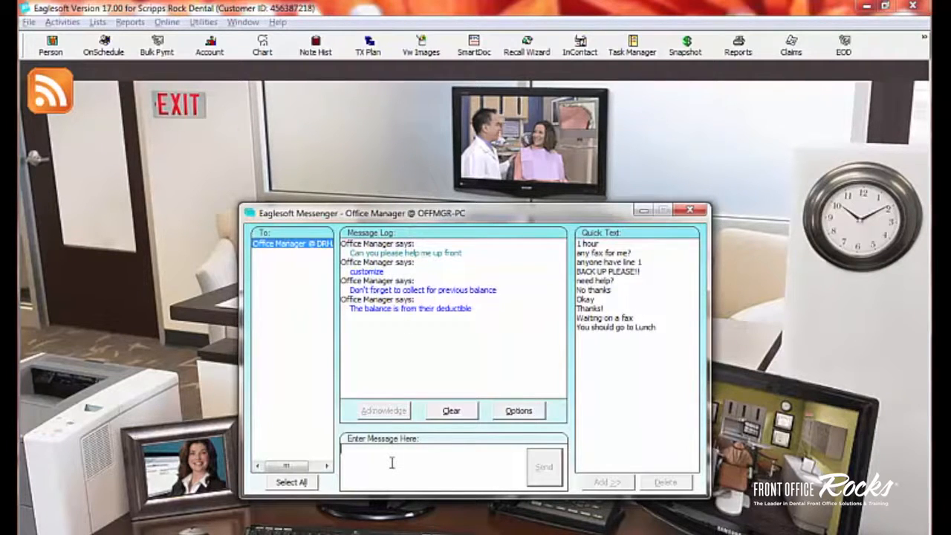
Send the office manager the message asking whether they have a minute
text(are you a v)
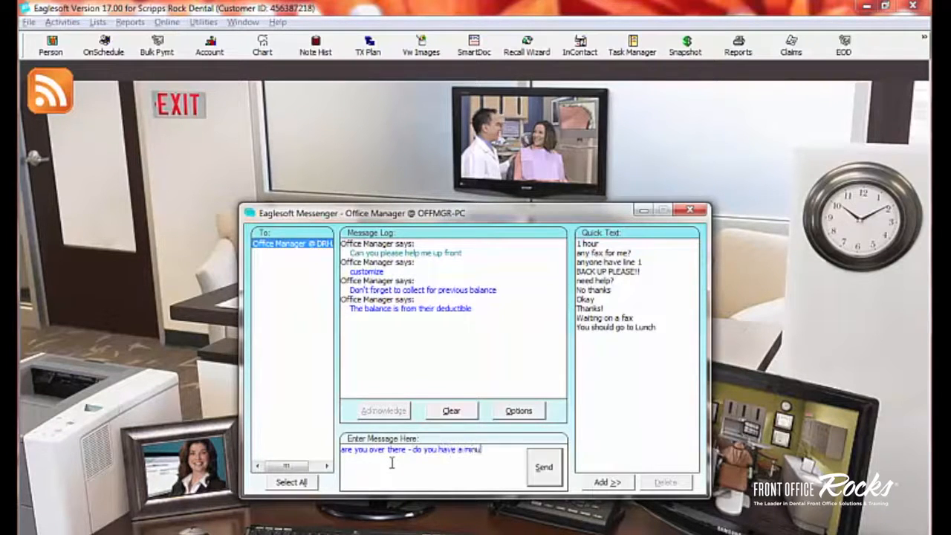
click(544, 467)
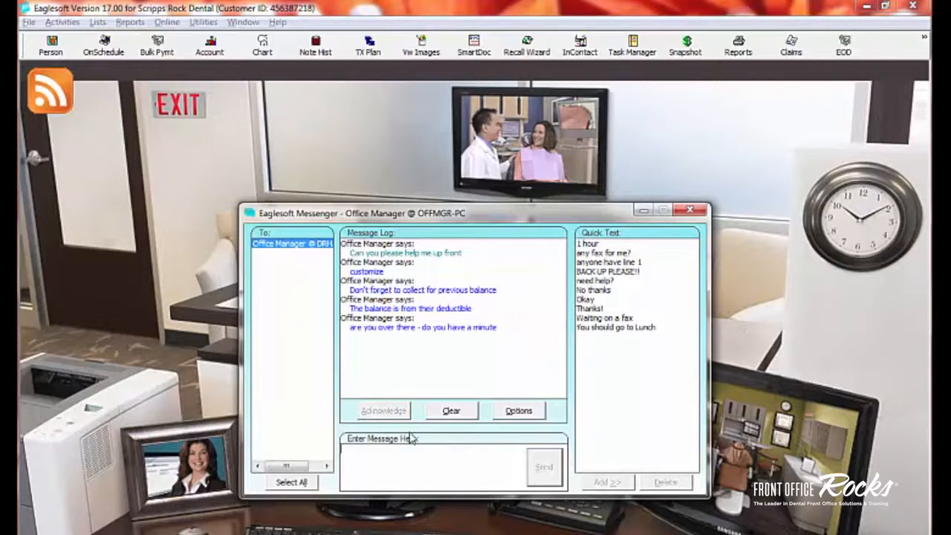
mouse_move(284, 304)
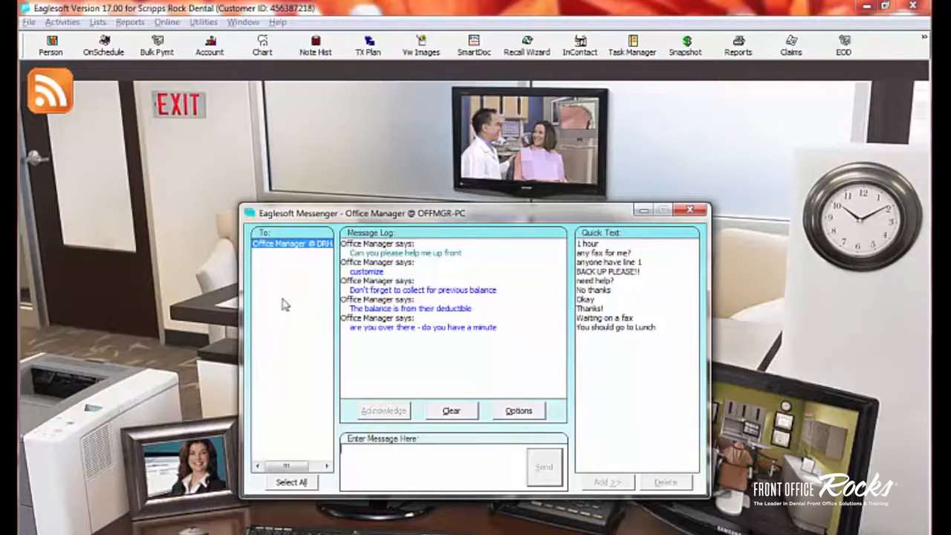